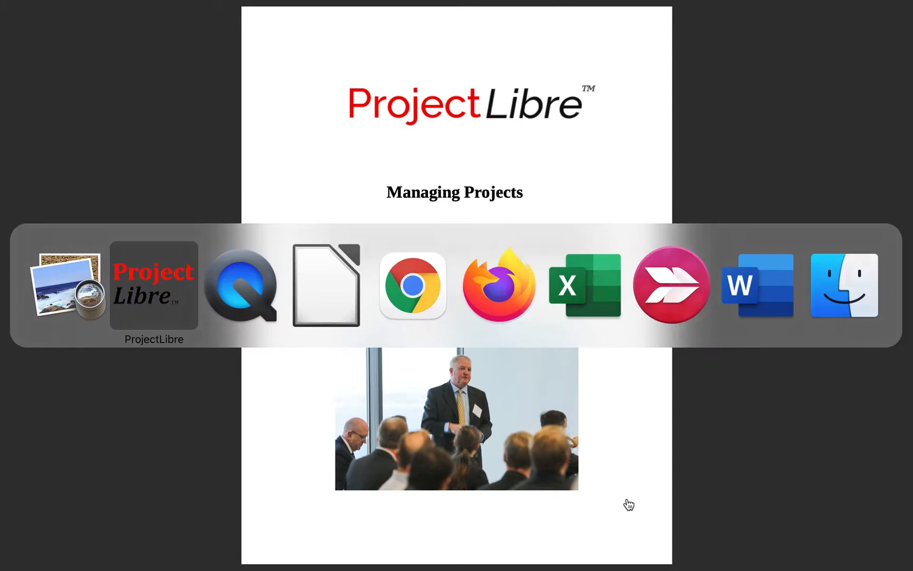
Switch to ProjectLibre's Project WBS Video plan with its ACWP/BCWP/BCWS cost graph
click(153, 286)
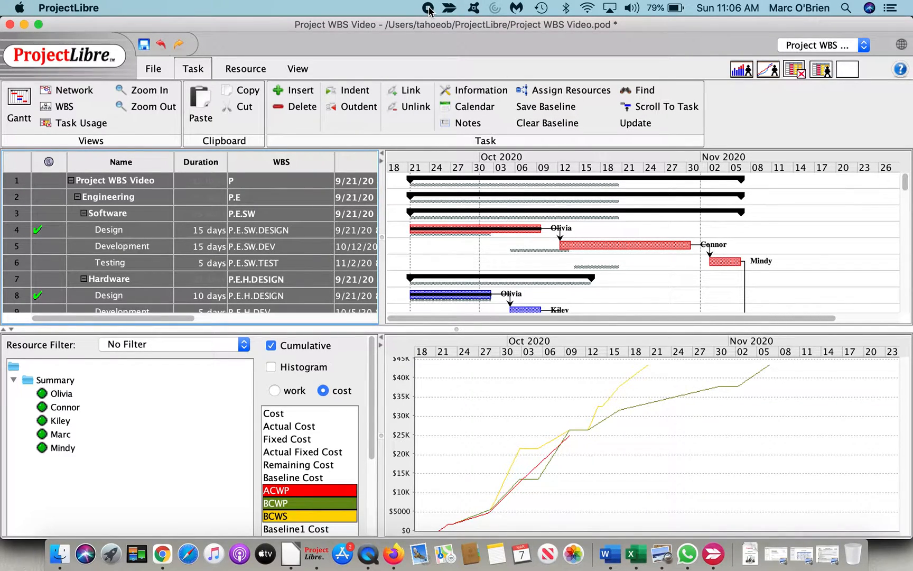
Show the File ribbon with save, print and PDF export commands
click(153, 68)
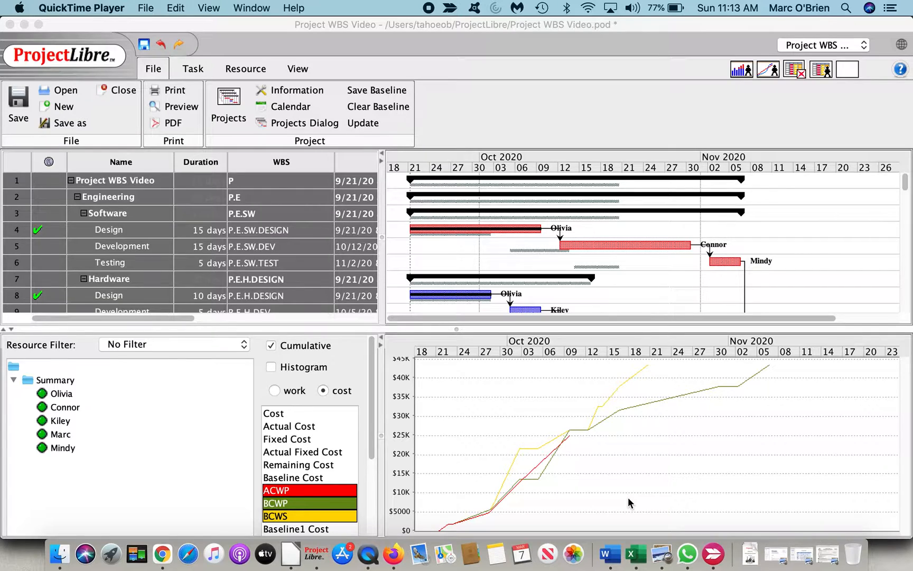
mouse_move(849, 365)
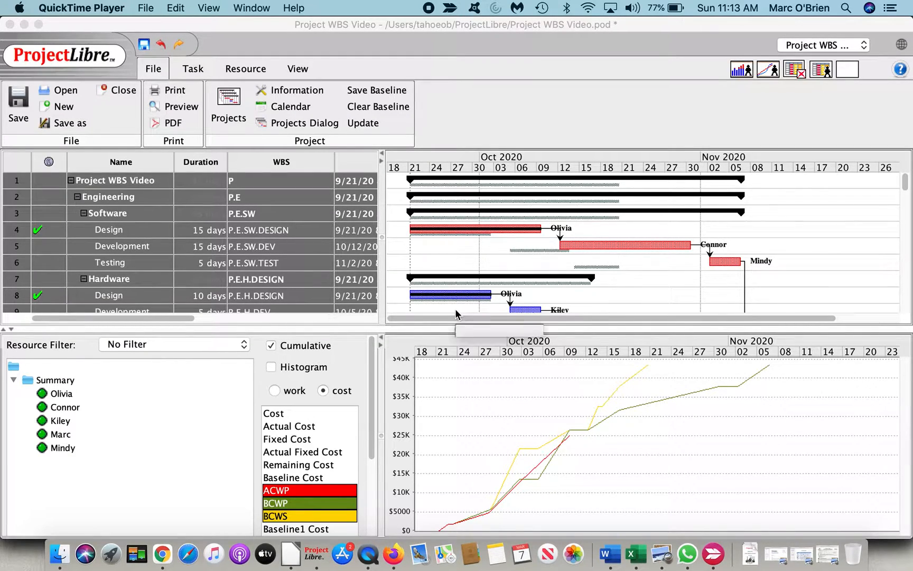
mouse_move(621, 255)
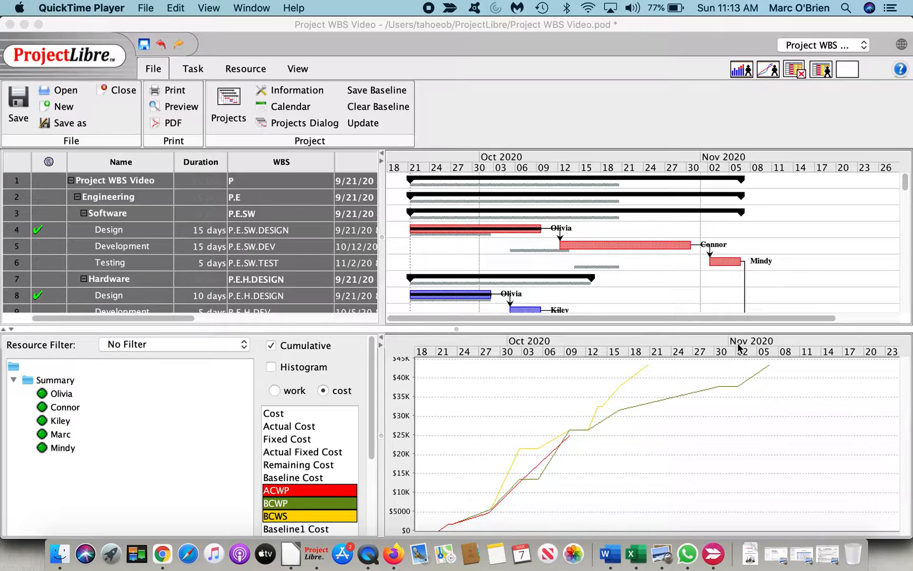
mouse_move(518, 552)
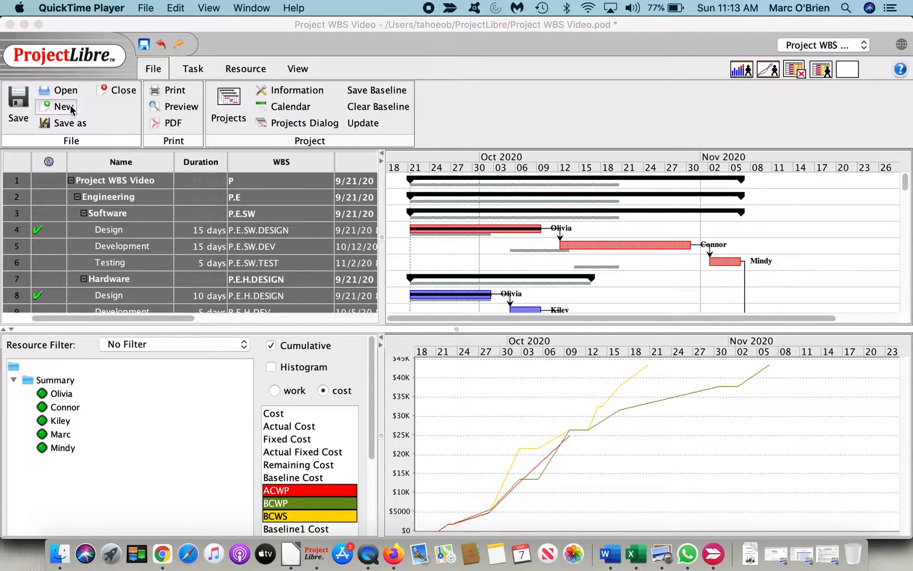
click(64, 106)
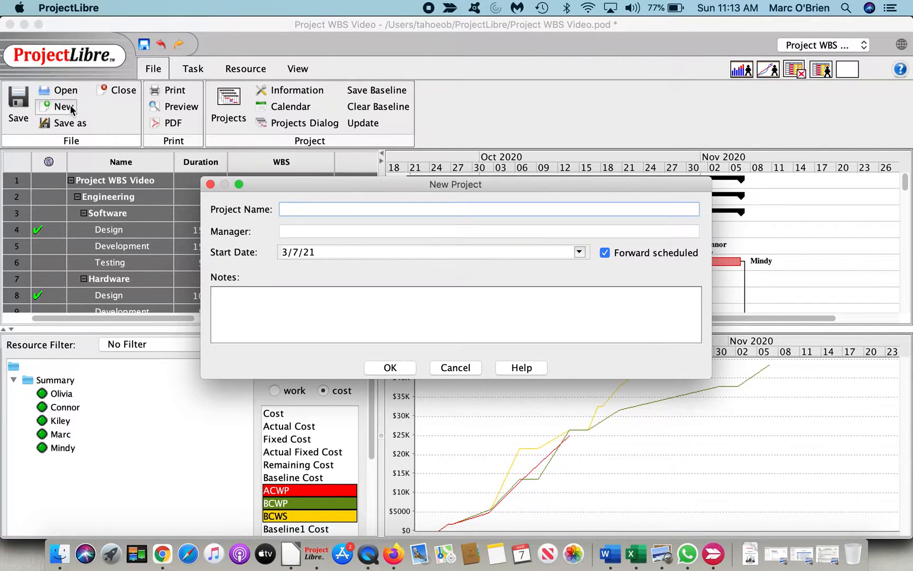
text(Status Date)
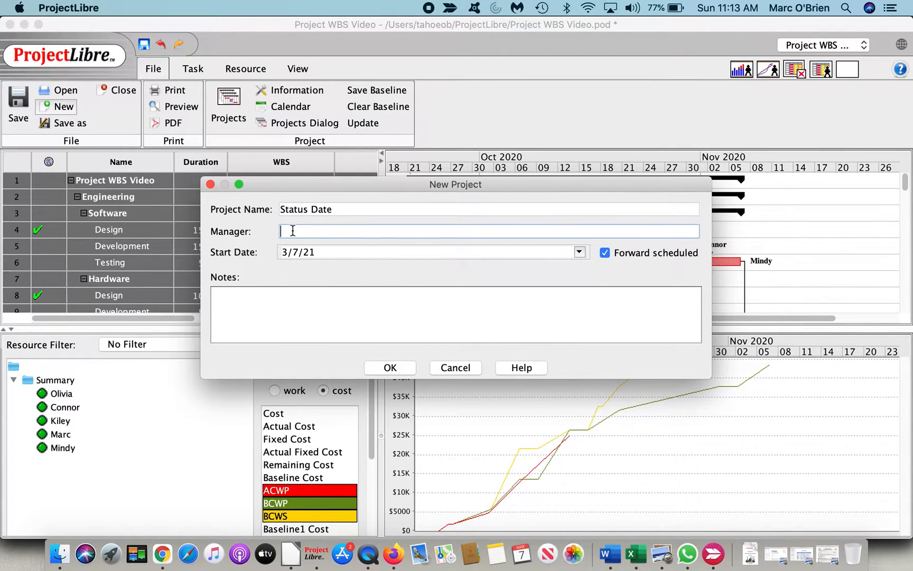
text(Marc)
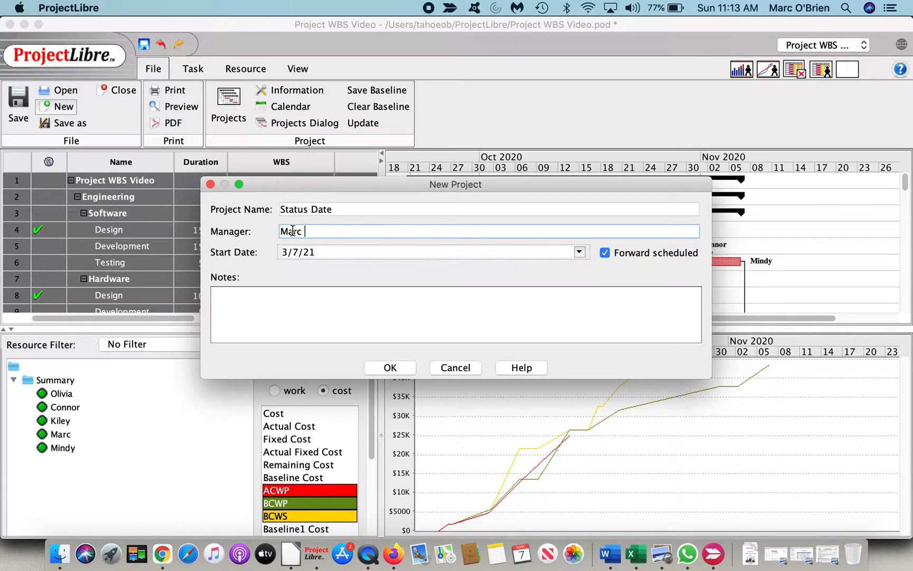
text(O'Brien)
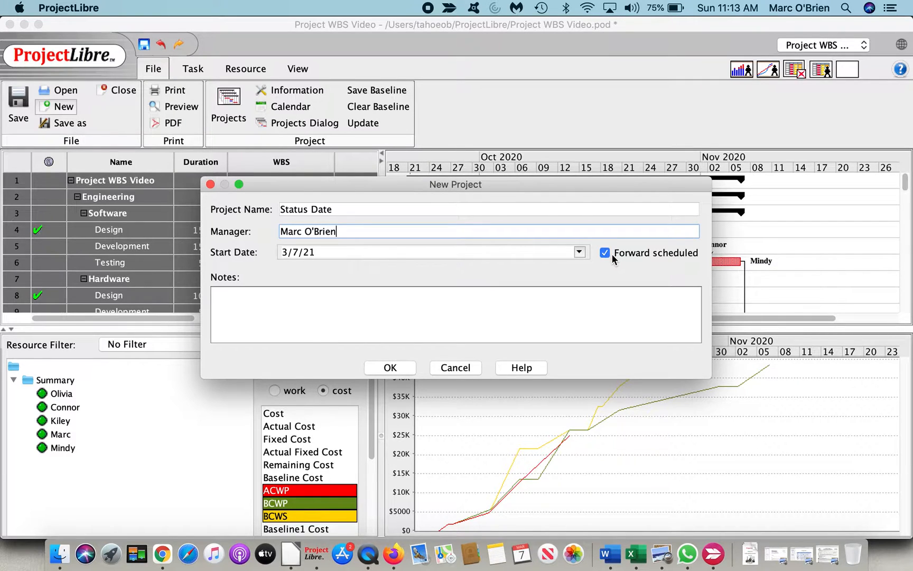
mouse_move(621, 261)
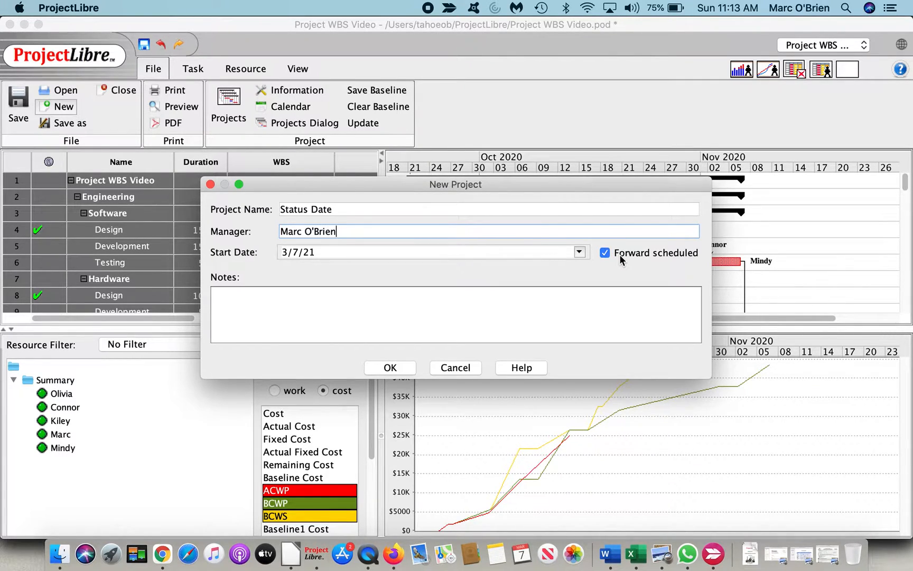
click(604, 253)
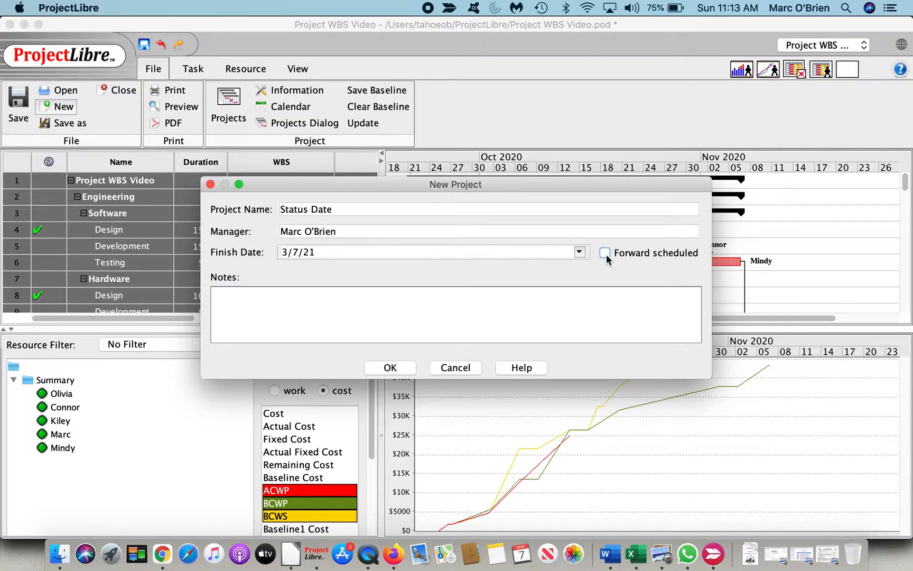
click(604, 252)
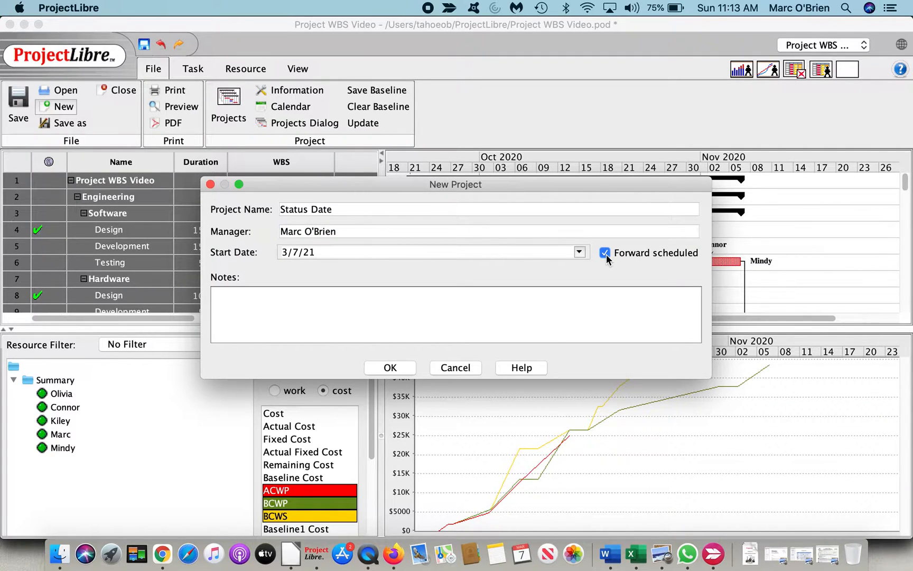
mouse_move(475, 276)
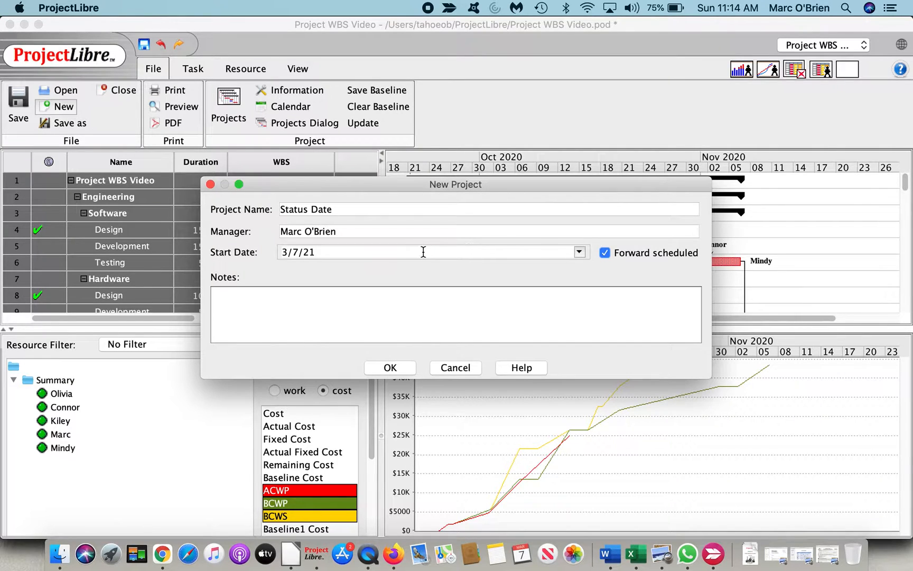
click(578, 252)
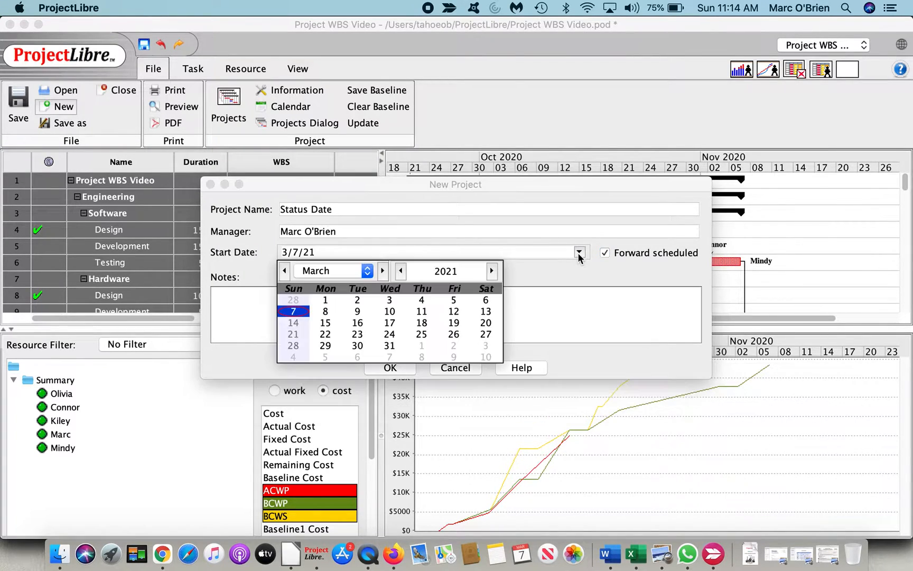
click(325, 298)
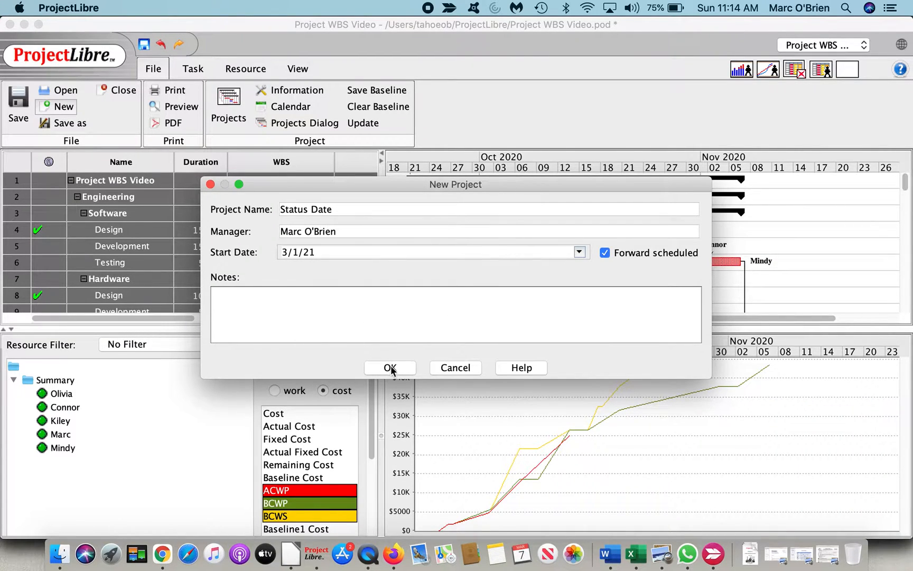
click(390, 367)
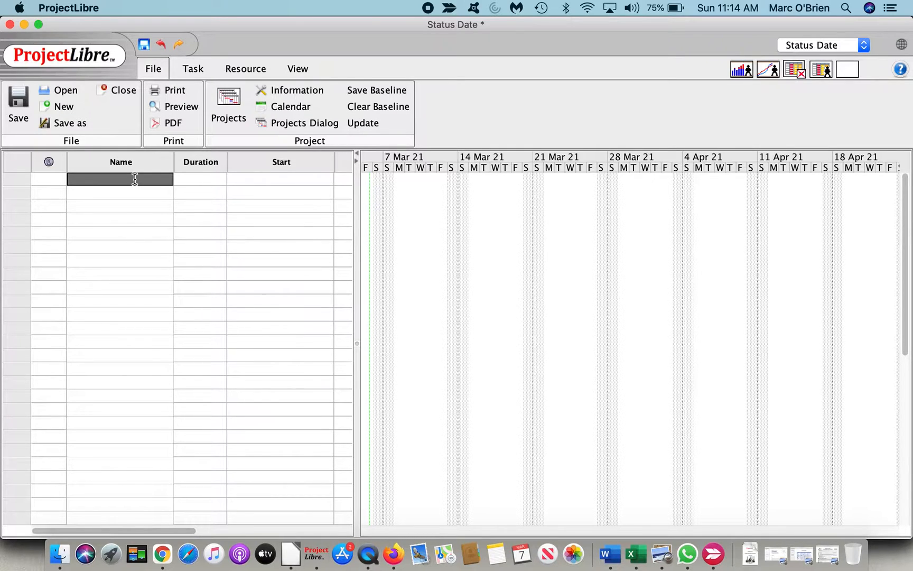
Enter Summary and tasks 1–5 with durations 10, 10, 5, 10 and 0 days
text(Summary)
click(119, 193)
text(1)
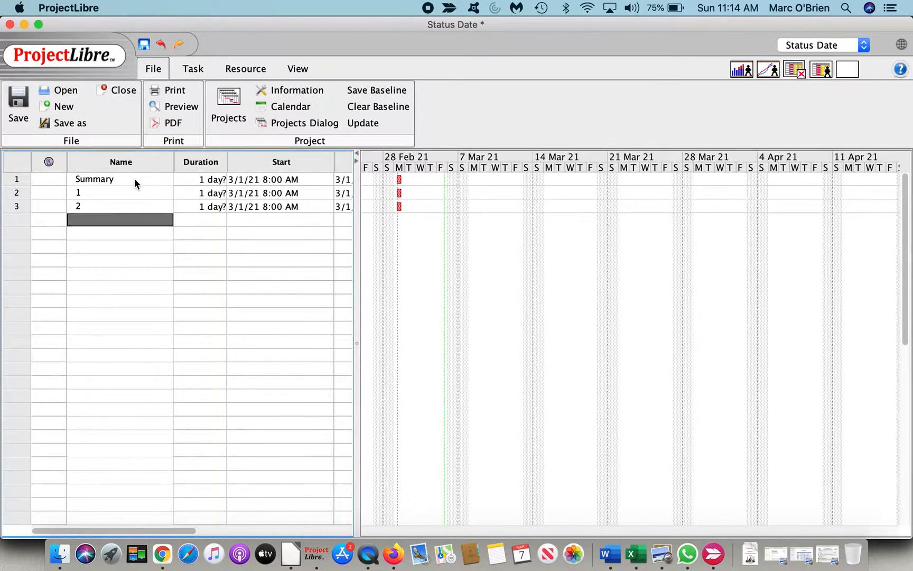
text(3)
click(120, 233)
text(4)
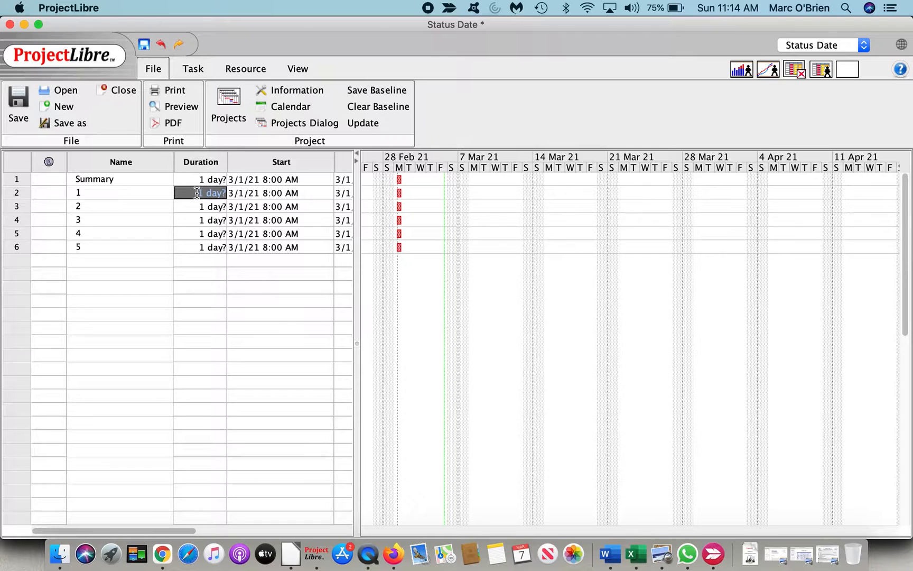
text(10)
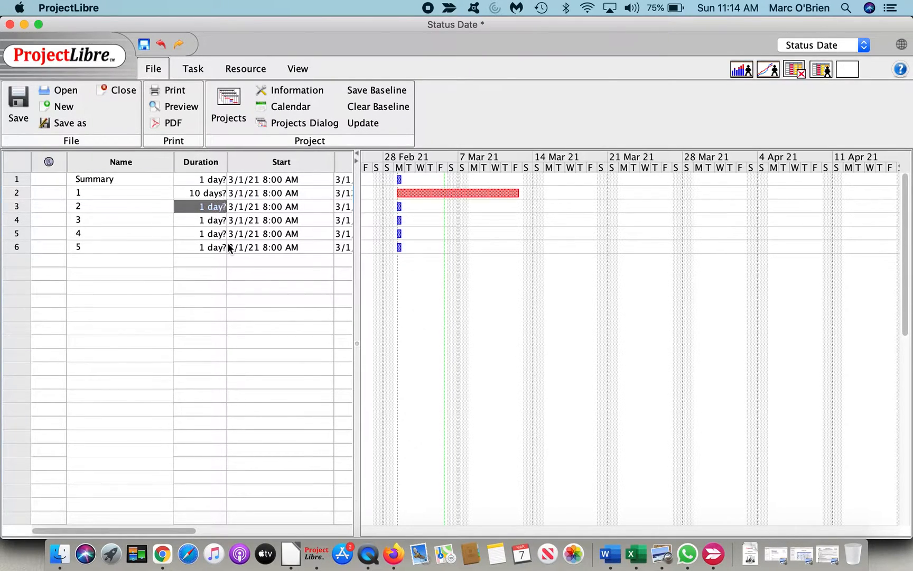
text(10 days)
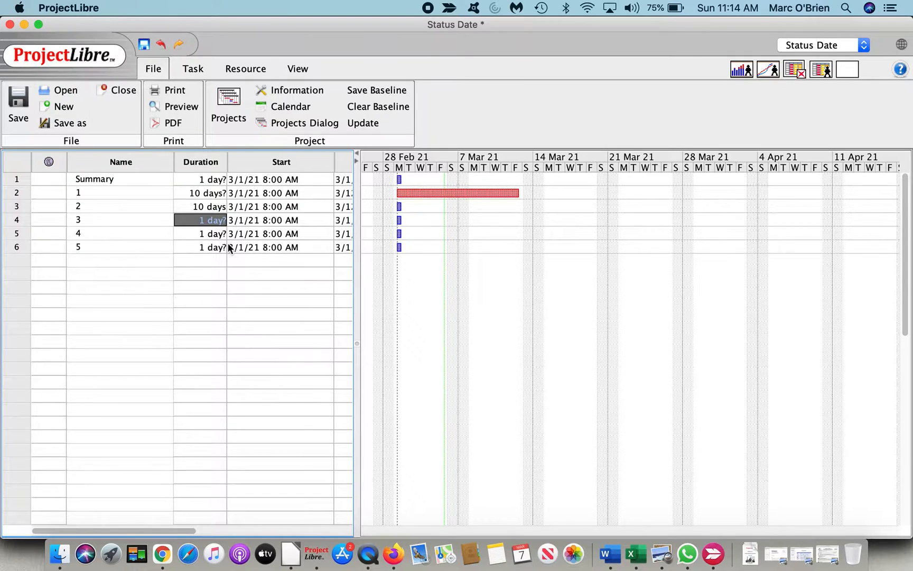
text(5 days)
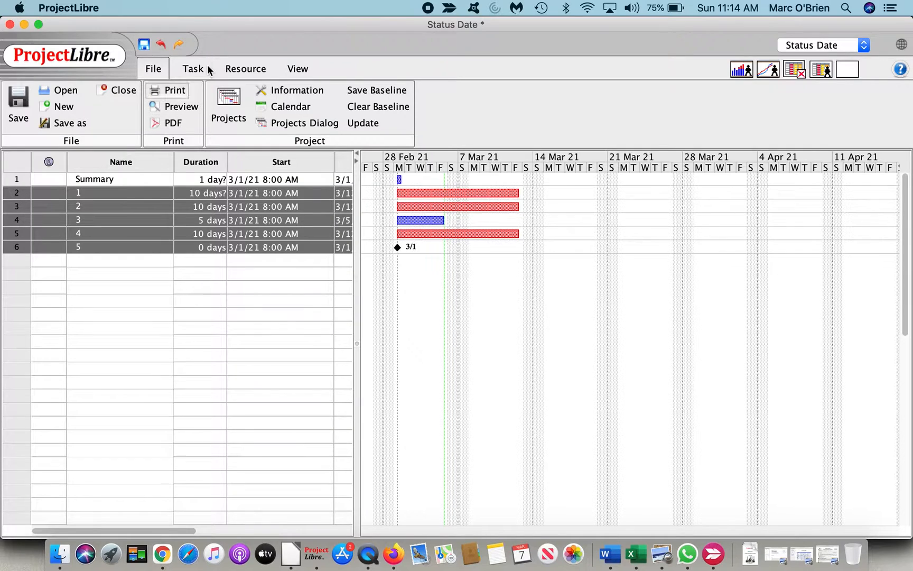
Indent tasks 1–5 under Summary, then reselect tasks 1–5
click(193, 69)
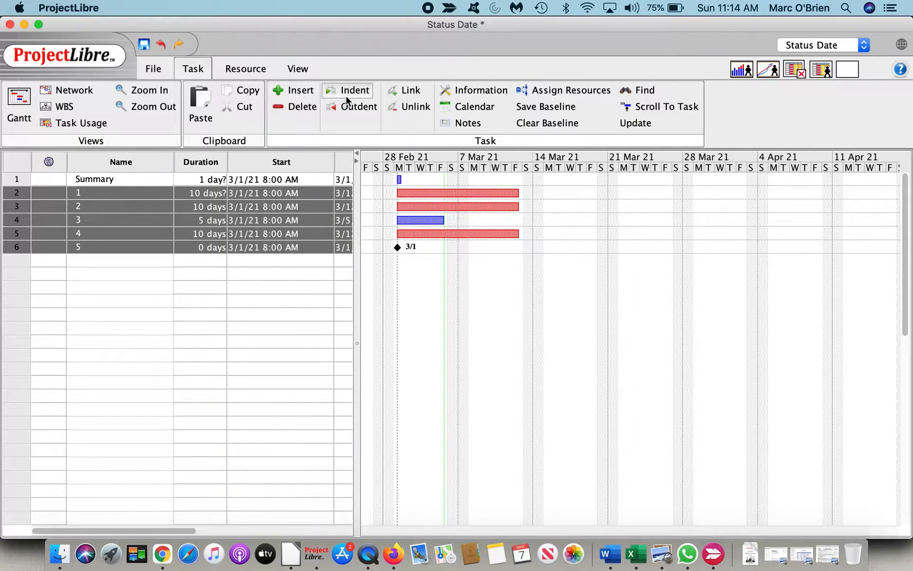
click(353, 91)
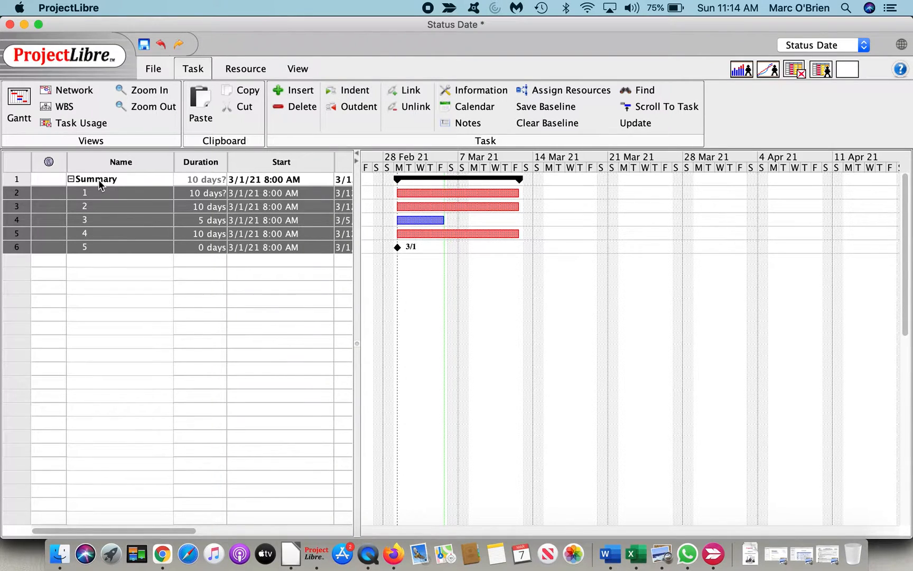
click(71, 179)
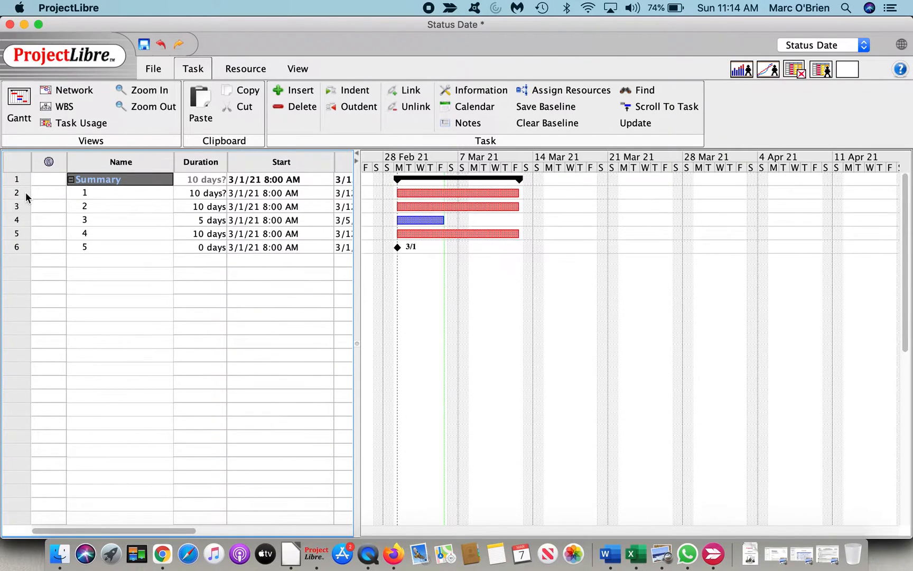
click(85, 193)
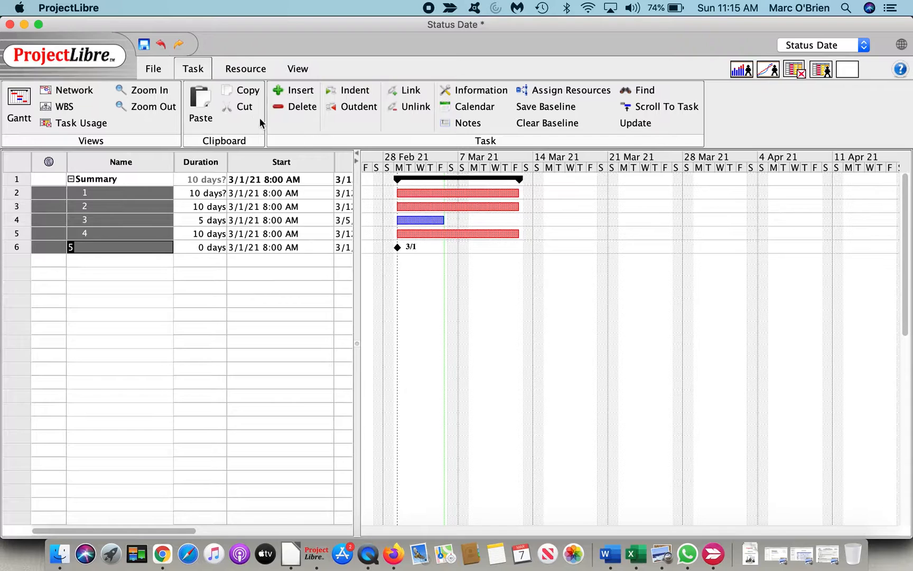
mouse_move(229, 78)
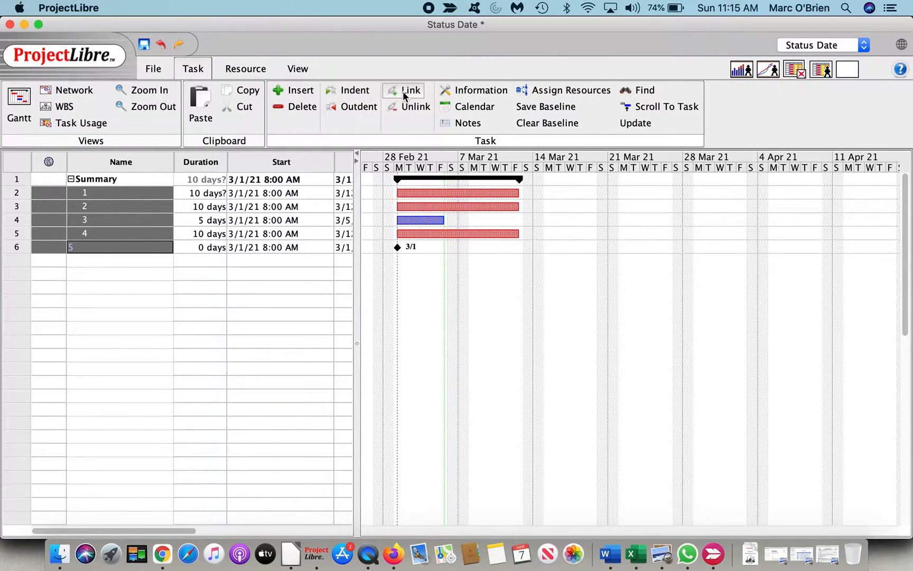
Link the selected tasks in sequence and open the empty Resources sheet
click(411, 90)
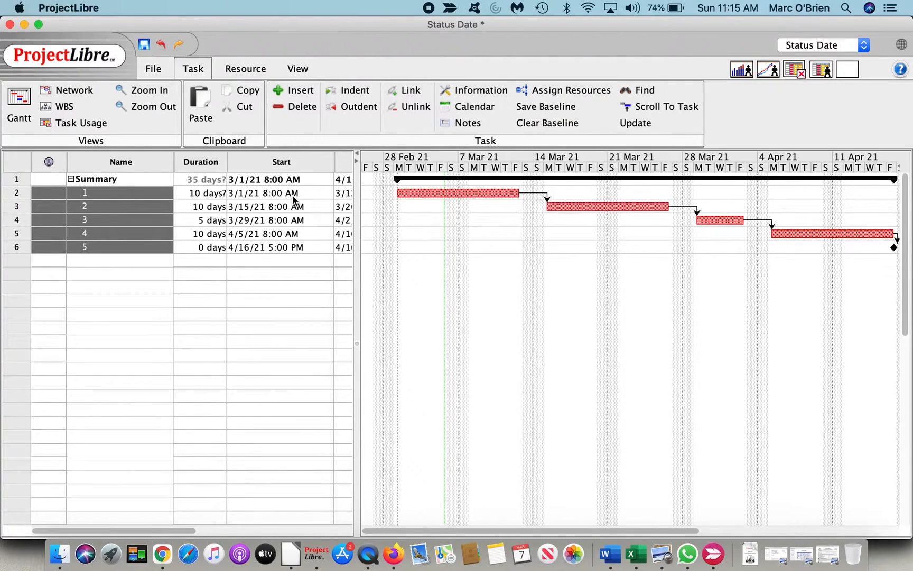
mouse_move(680, 205)
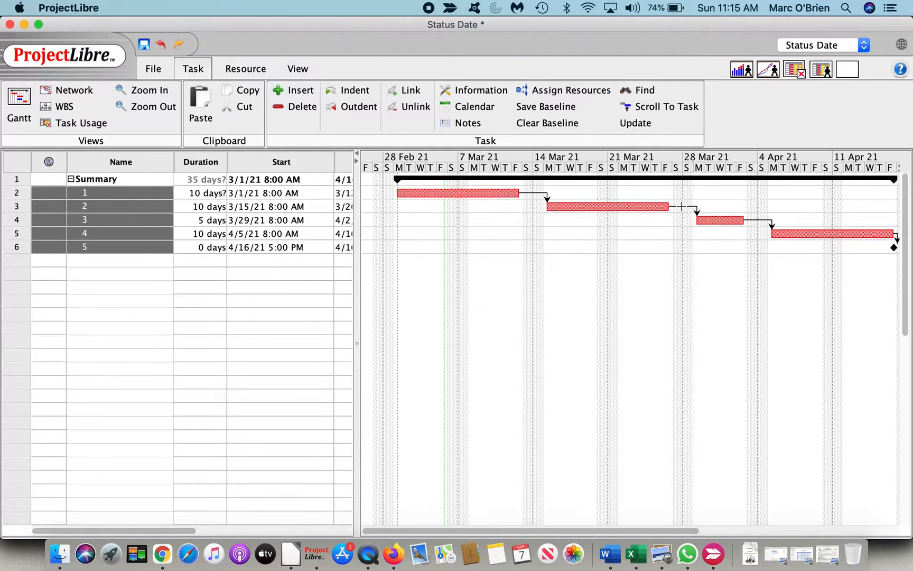
mouse_move(359, 333)
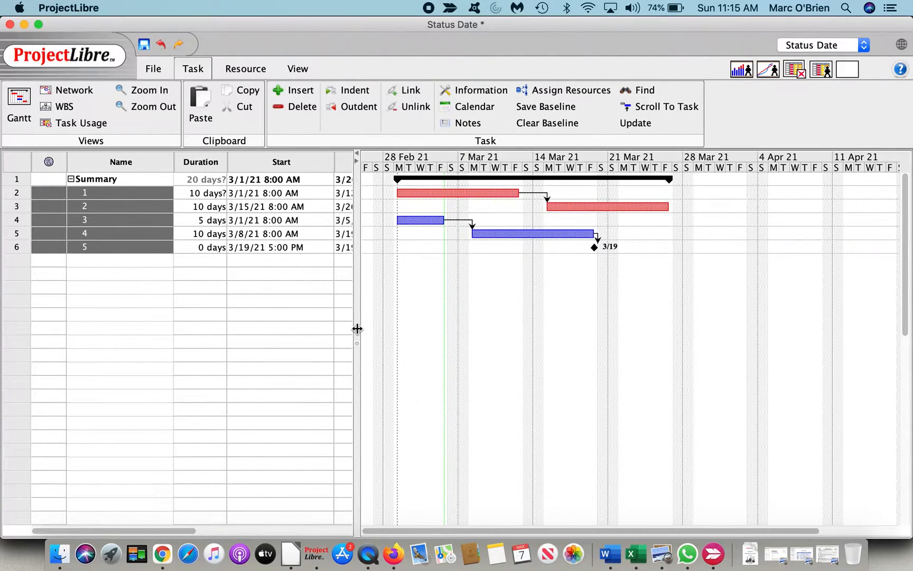
click(457, 193)
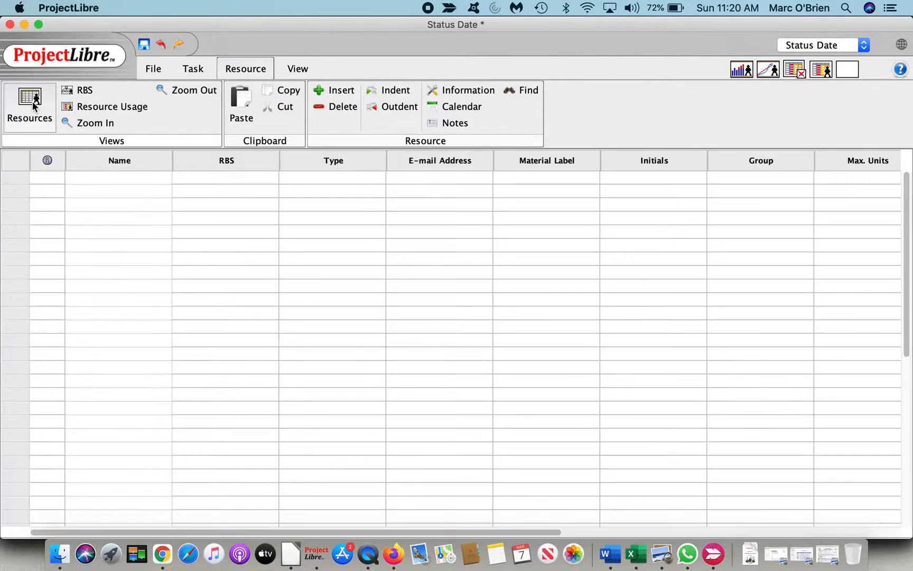
Add resource Olivia with a $100.00 standard rate, then return to the Gantt view
click(119, 178)
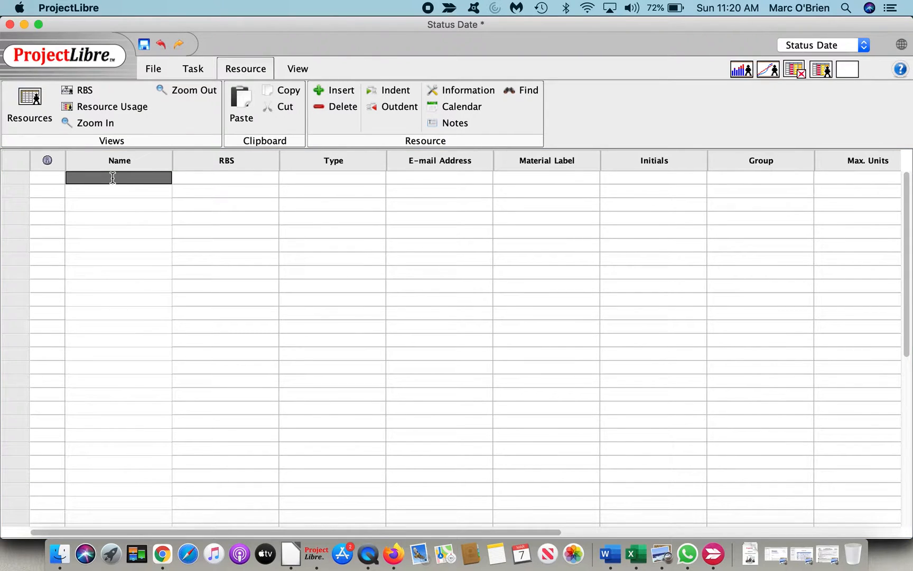
text(Olivia)
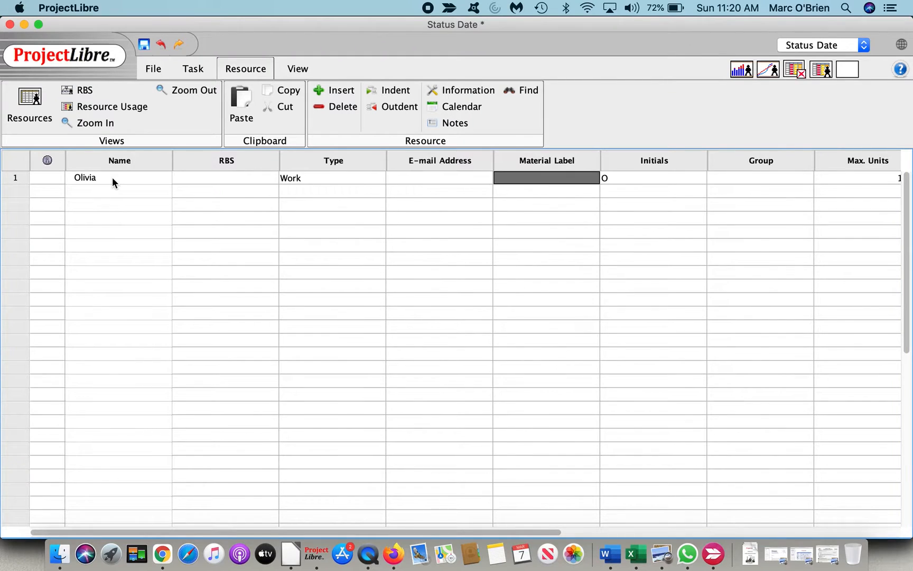
scroll(right, 3)
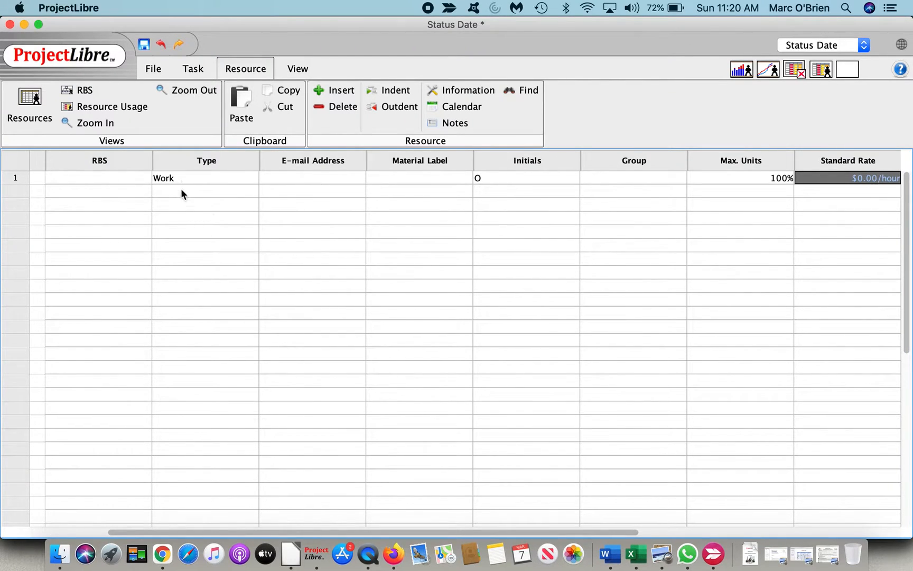
double_click(856, 178)
text(10)
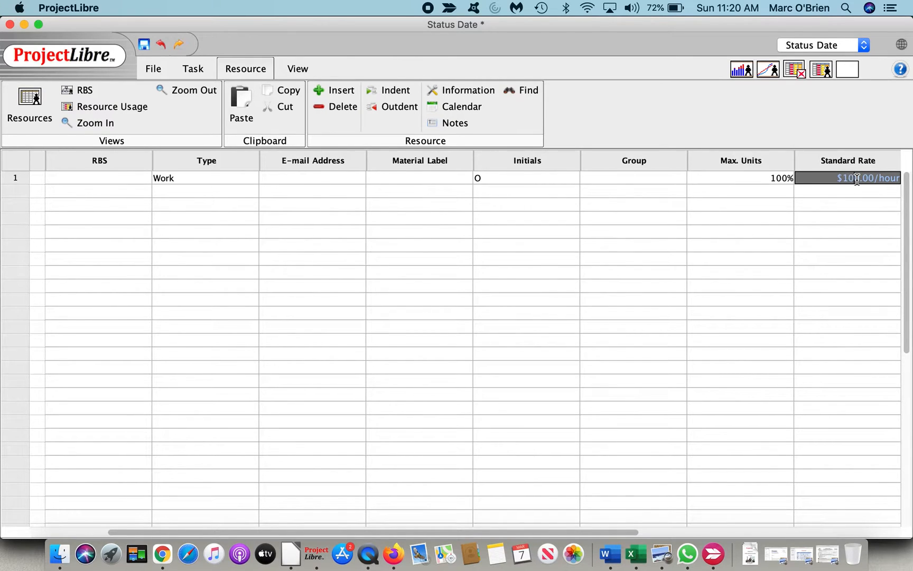
click(525, 177)
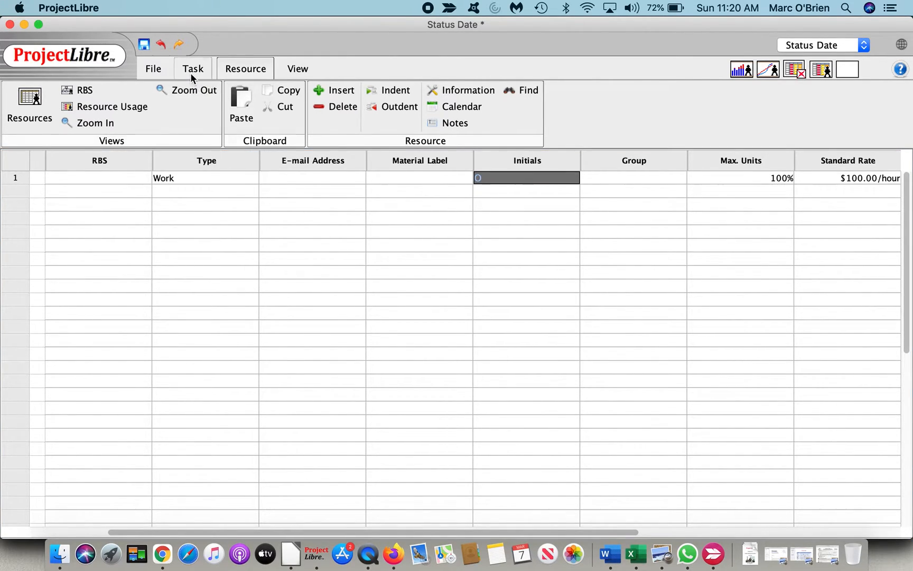
click(192, 68)
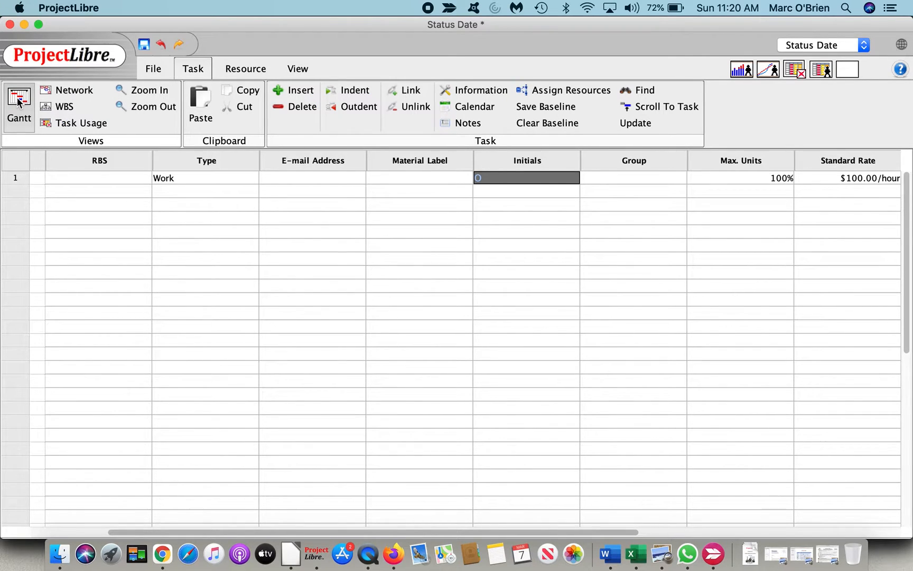
click(18, 104)
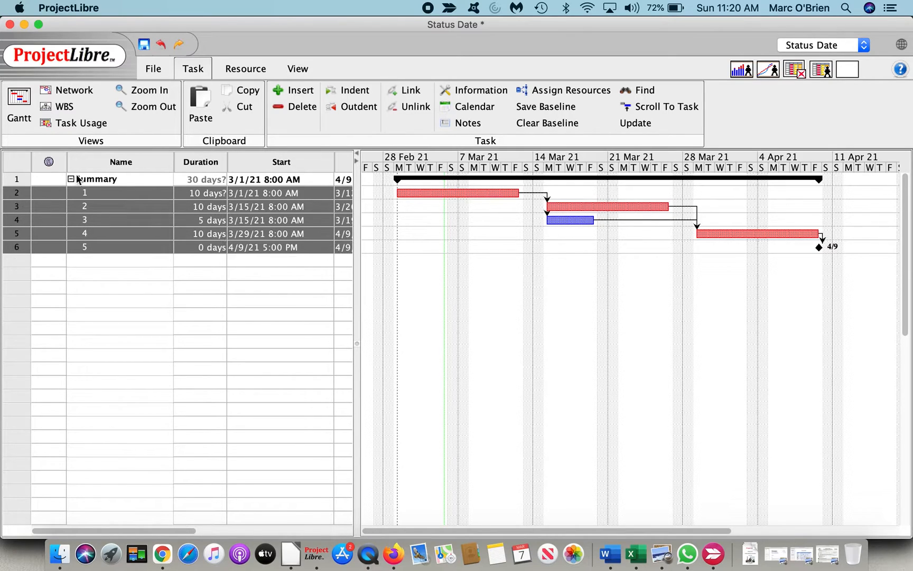
Assign Olivia to selected tasks 1–5 in the Assign Resources dialog
click(570, 90)
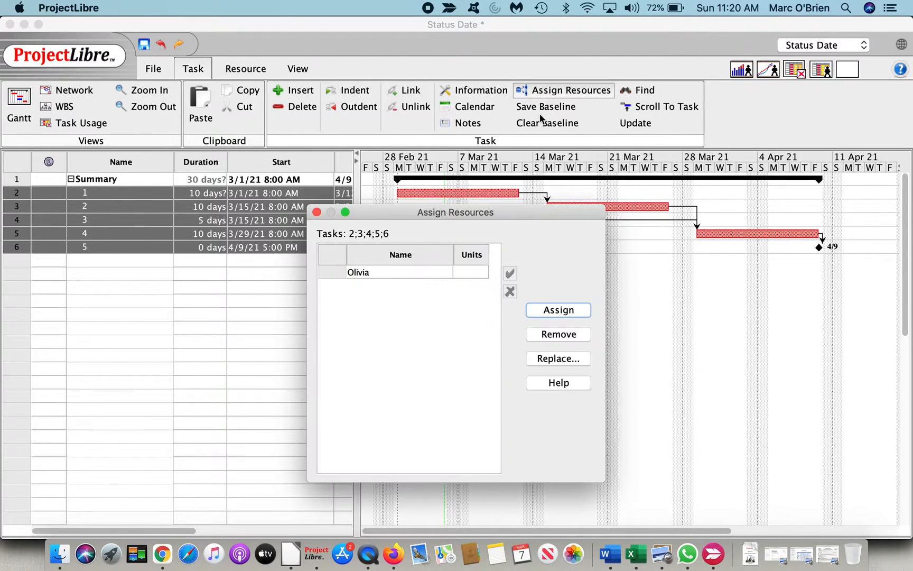
click(557, 309)
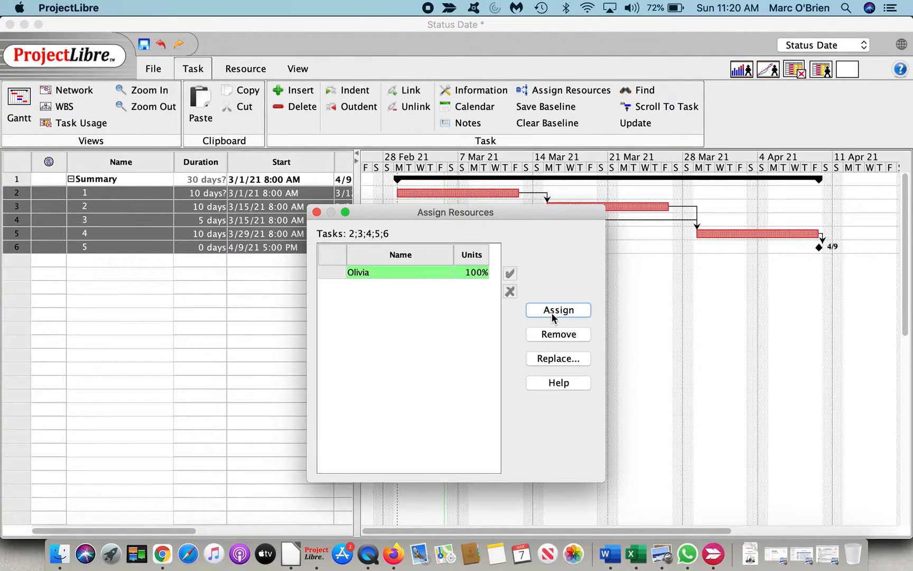
click(557, 309)
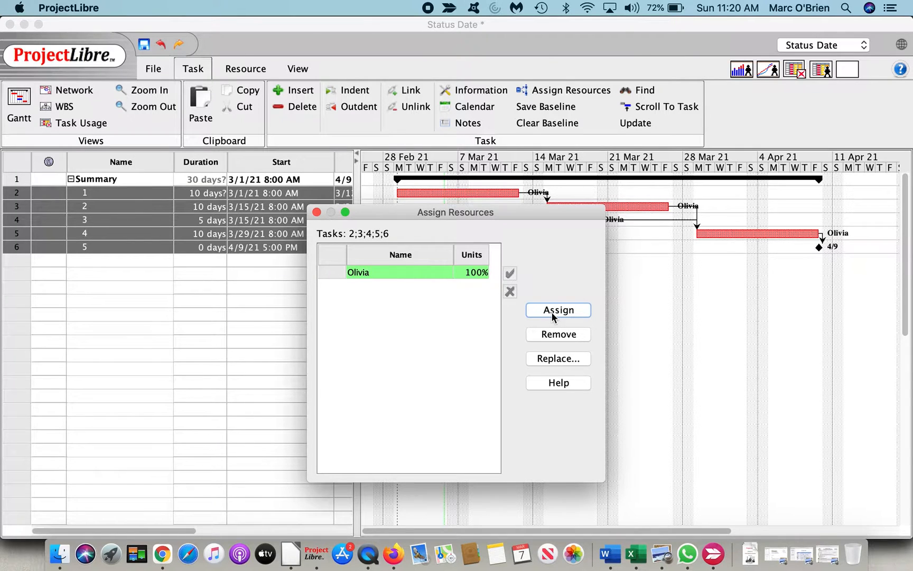
click(556, 309)
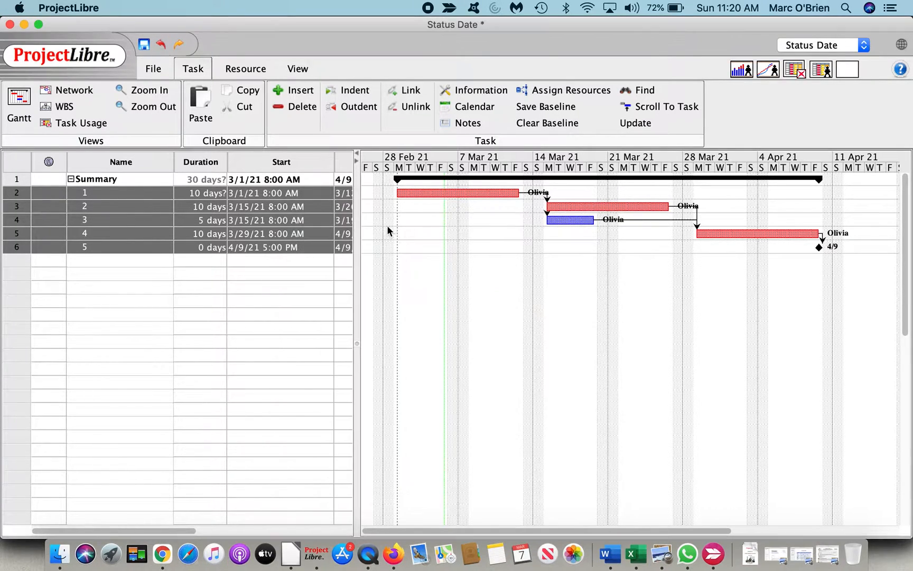
mouse_move(695, 228)
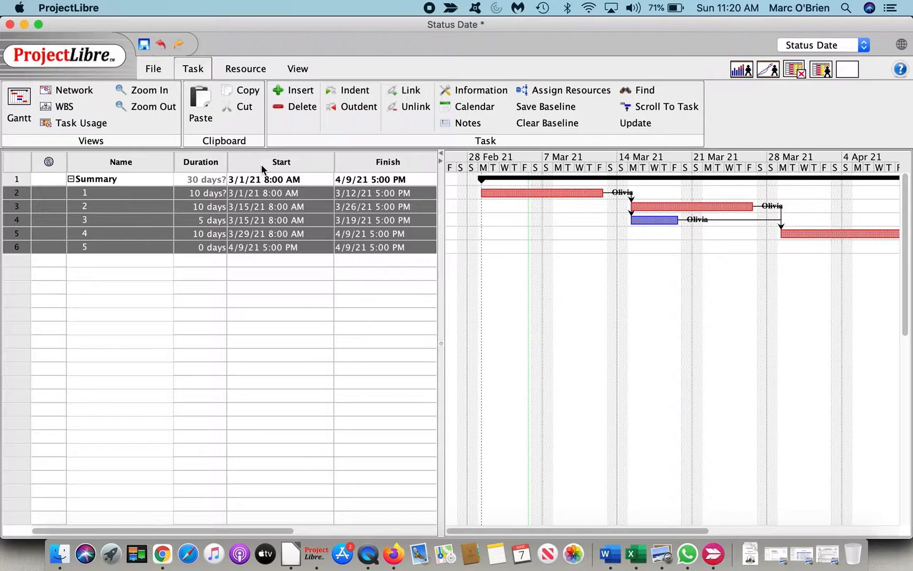
Widen the task table to reveal Finish dates, with Summary ending 4/9/21
click(16, 161)
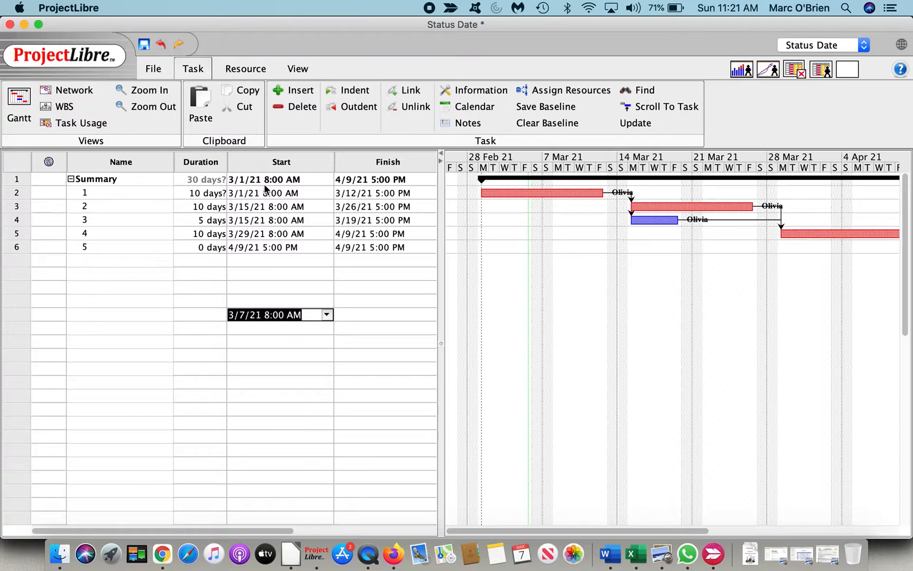
Insert BCWP and BCWS columns into the task table
right_click(281, 161)
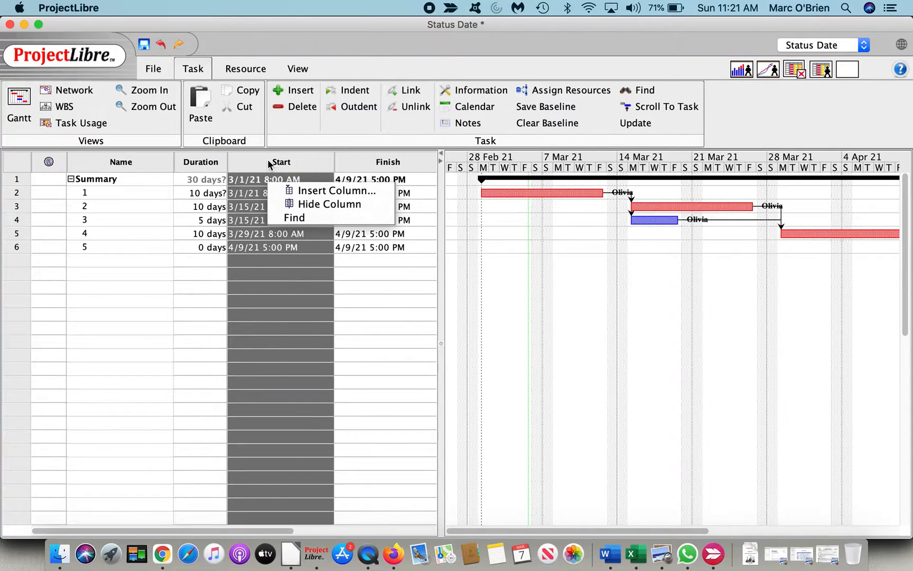
click(336, 191)
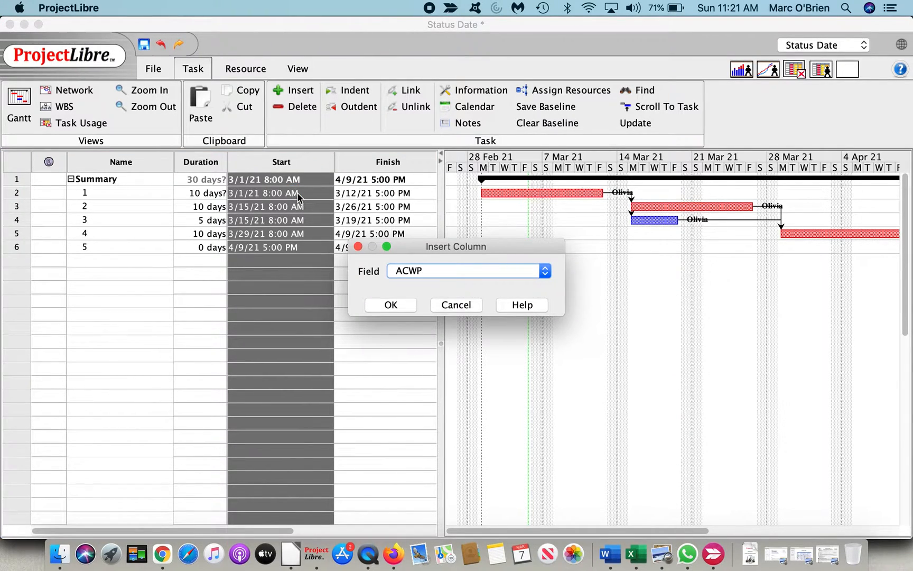
click(543, 270)
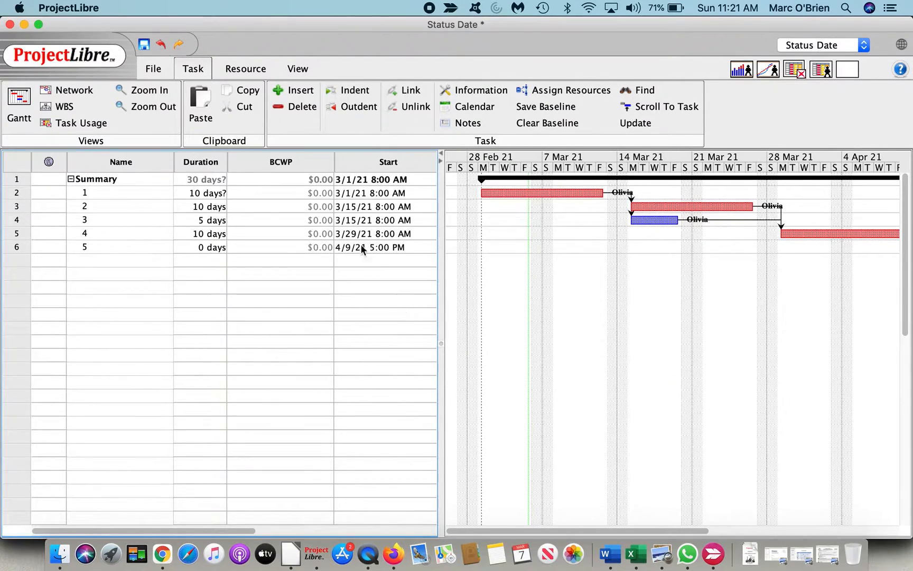
right_click(361, 175)
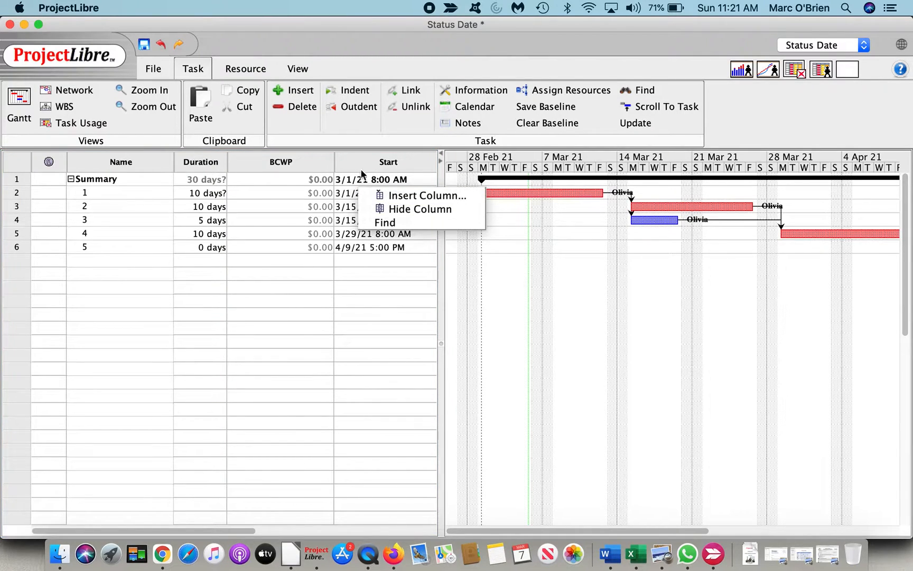
click(427, 195)
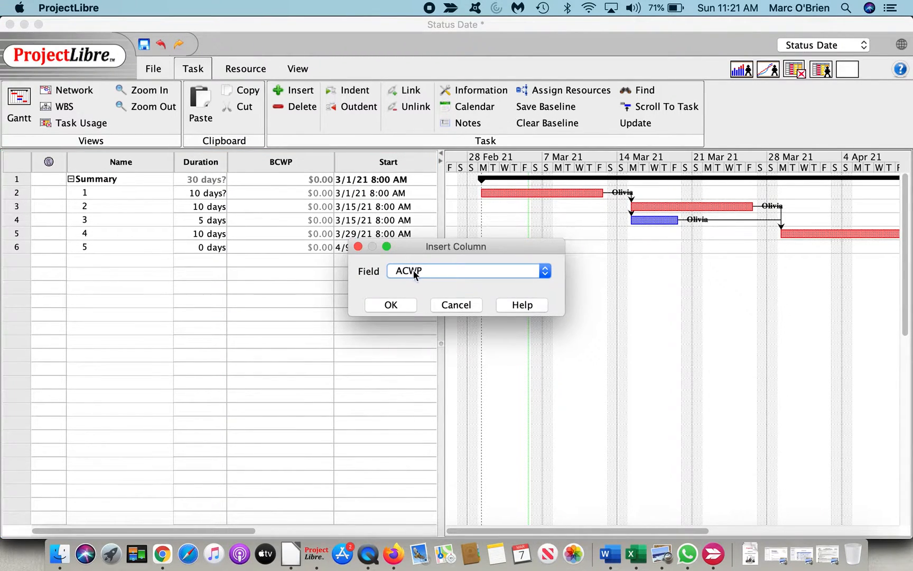
click(543, 270)
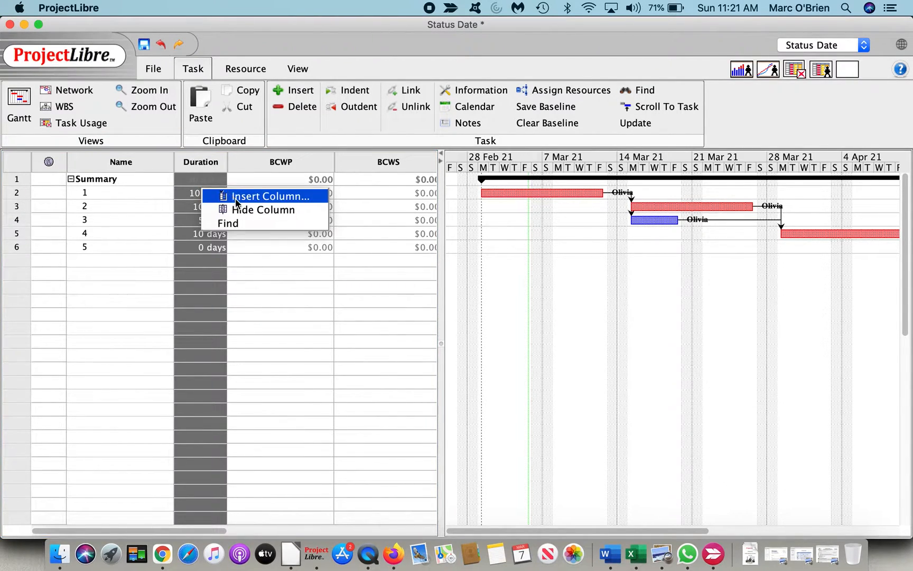
Insert a Percent Complete column into the task table
click(269, 196)
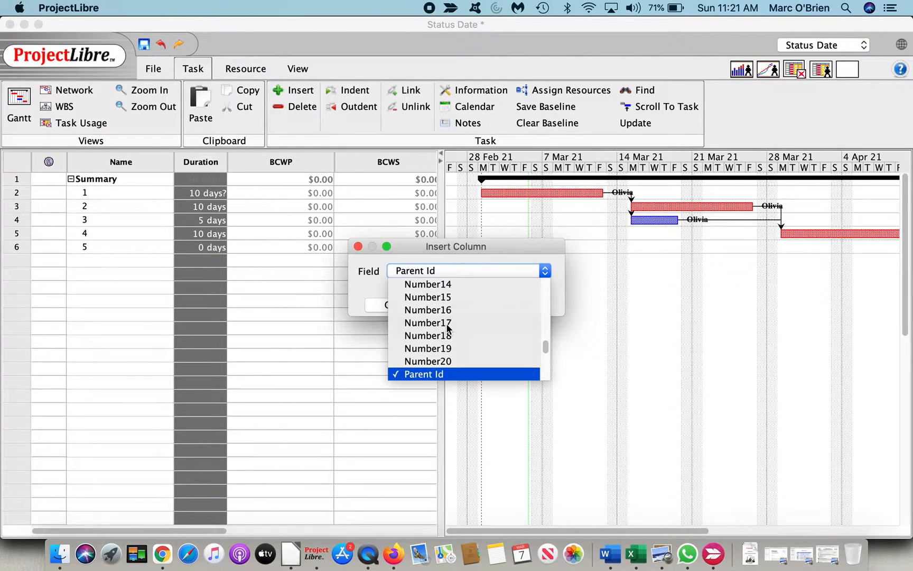
click(433, 270)
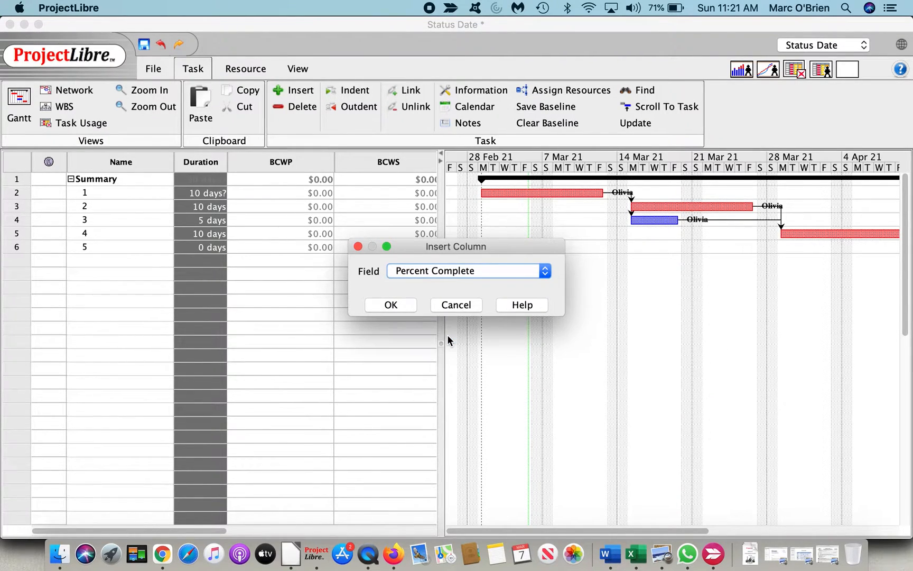
click(390, 304)
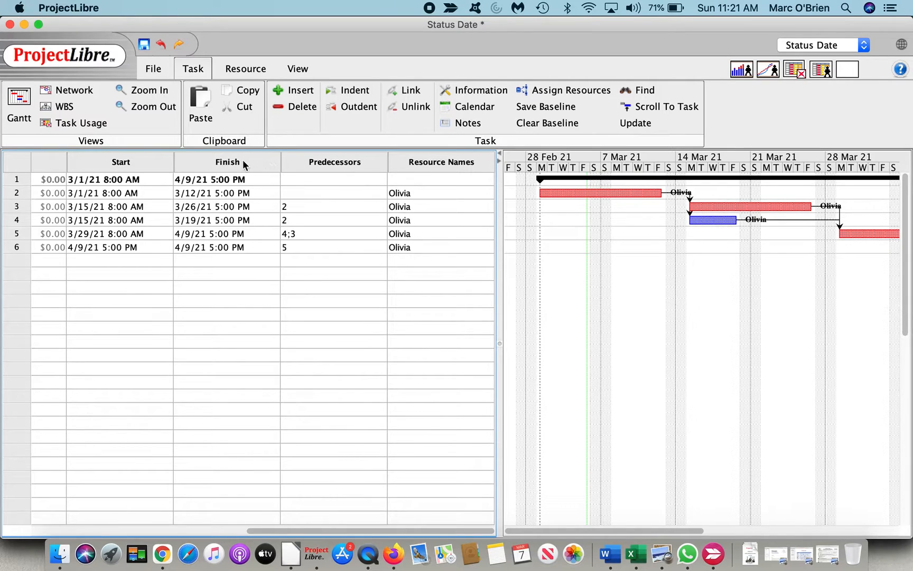
click(16, 162)
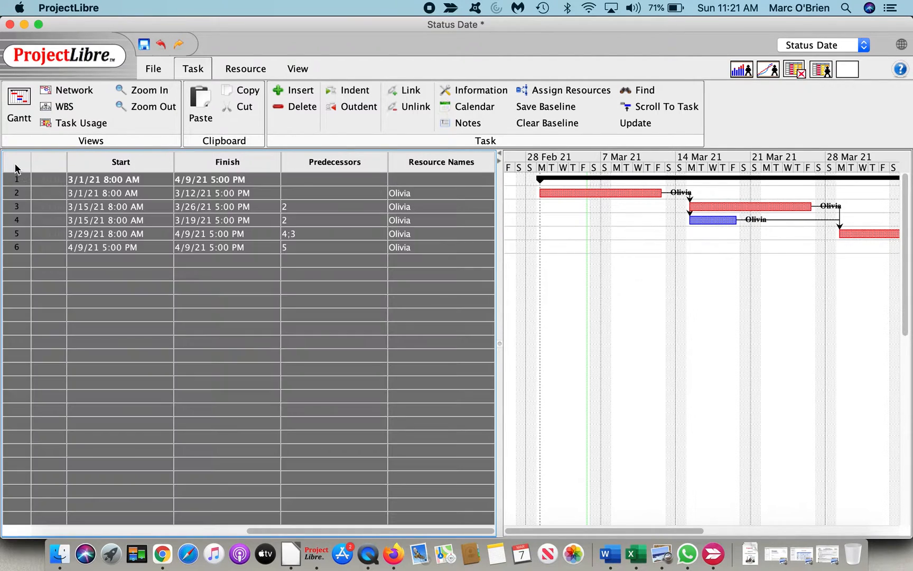
click(544, 107)
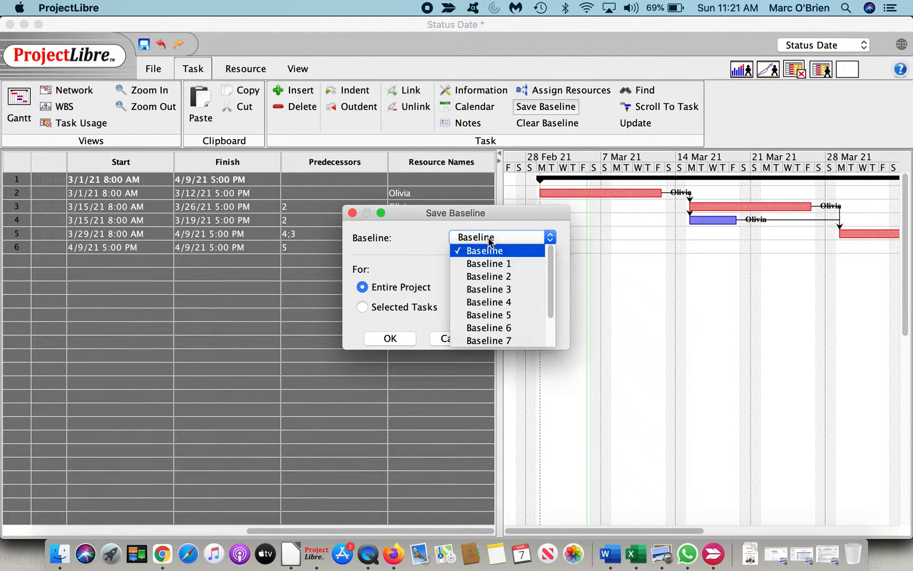
click(481, 250)
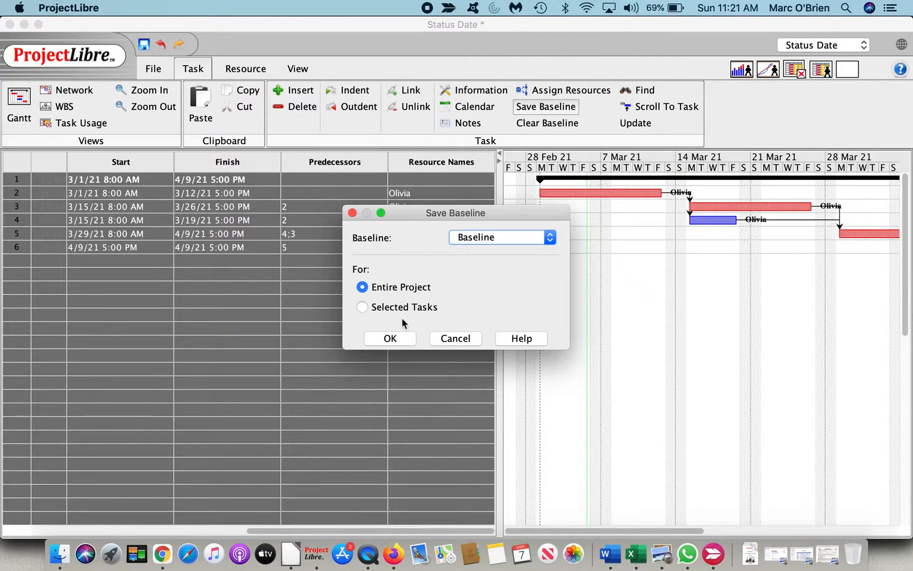
click(389, 338)
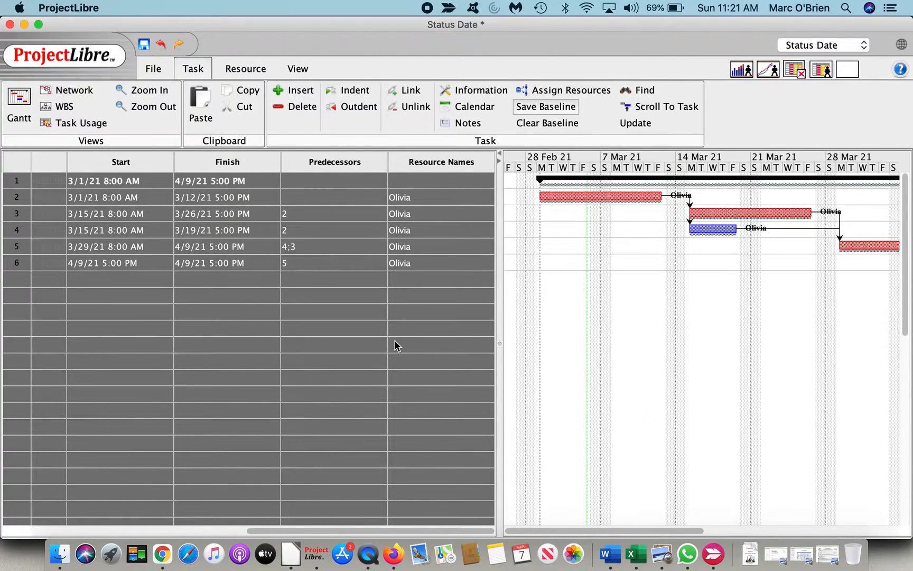
mouse_move(594, 207)
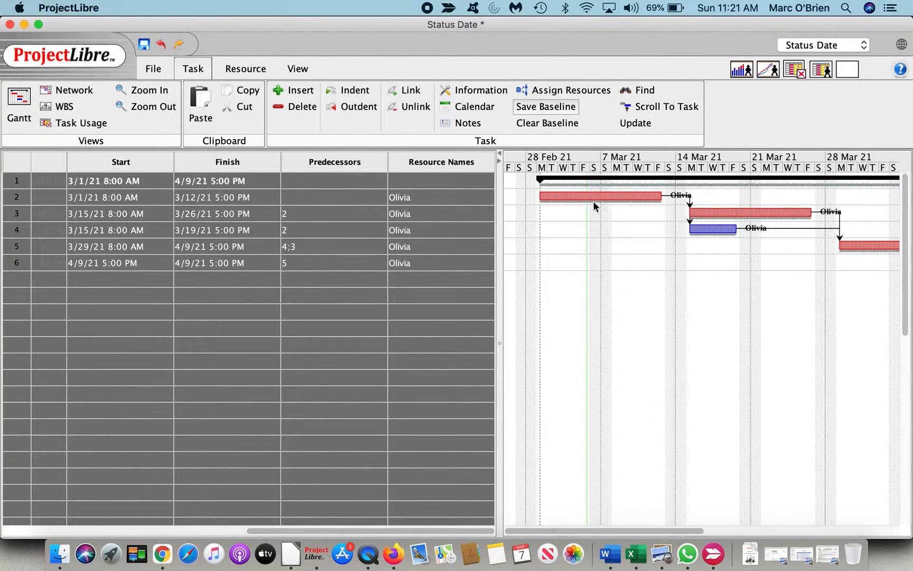
mouse_move(620, 345)
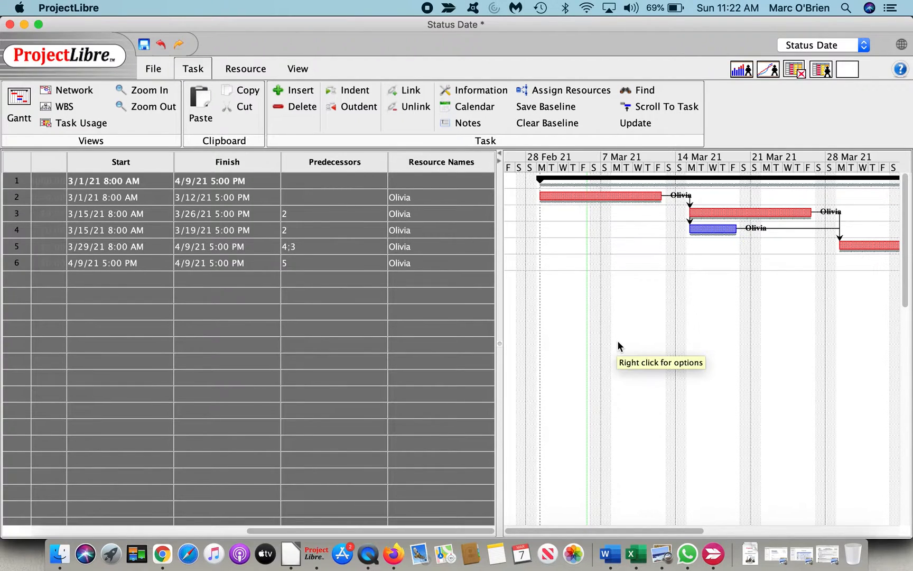
mouse_move(515, 198)
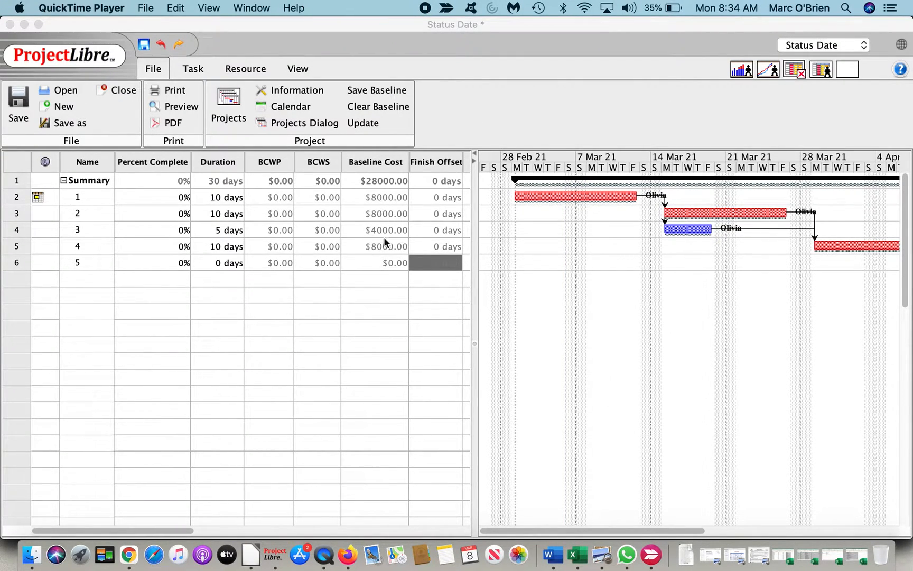
mouse_move(383, 209)
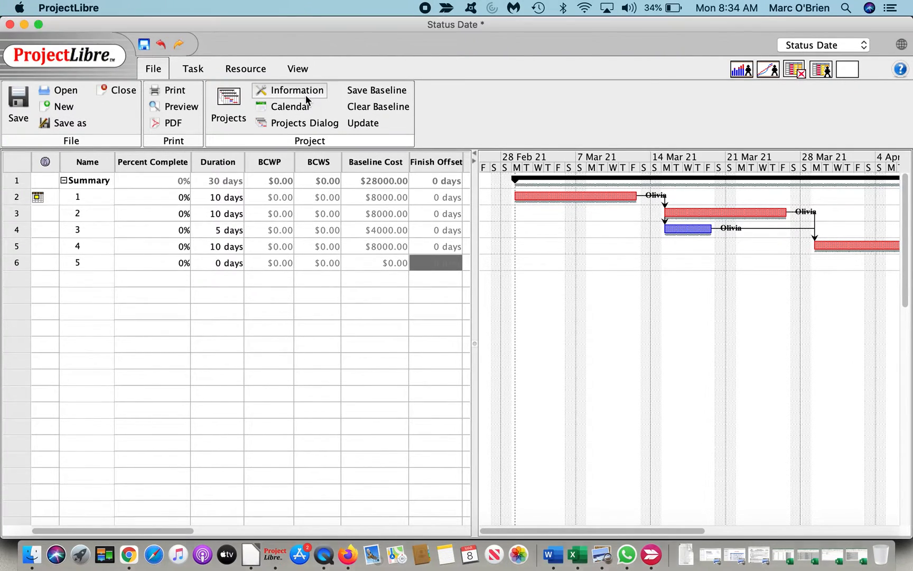
Set the project status date to 3/5/21 in Project Information, retrying the calendar pick
click(297, 91)
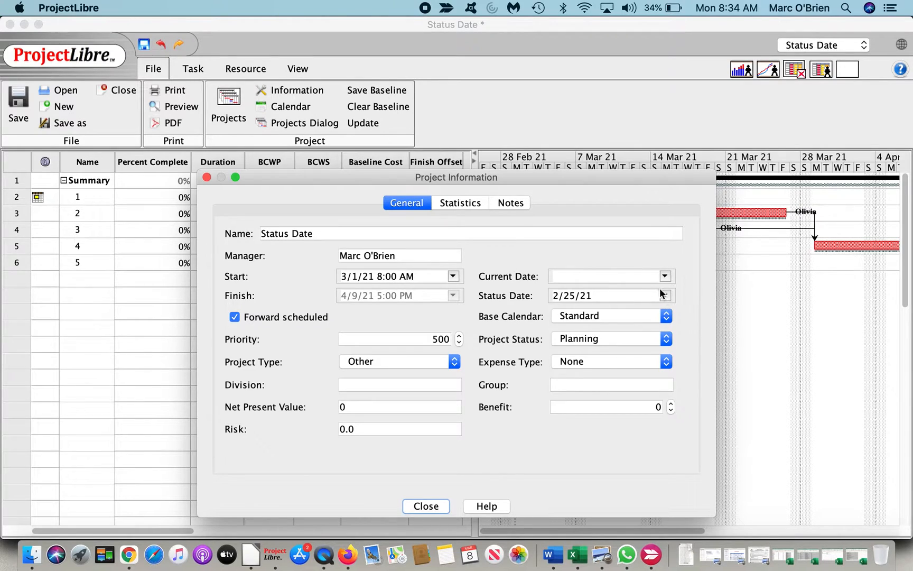
click(665, 295)
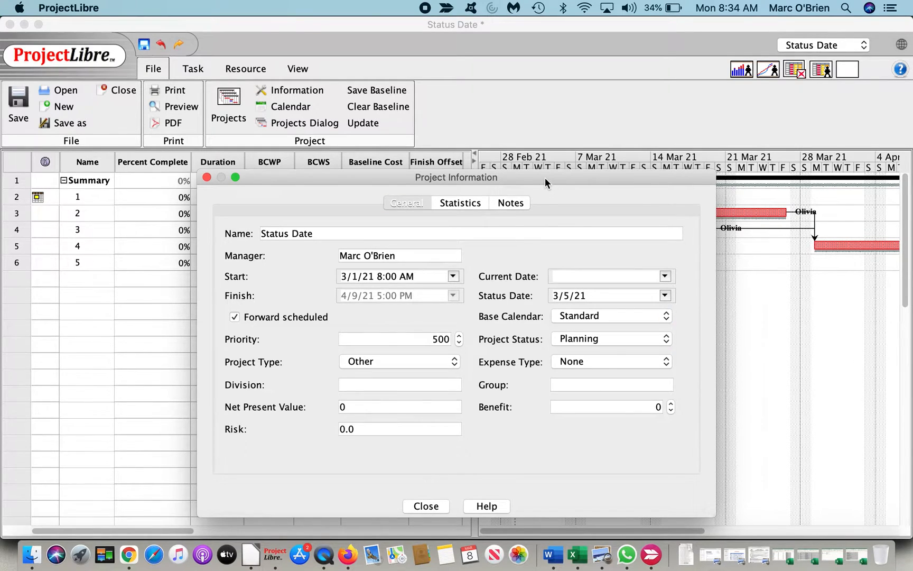
click(425, 506)
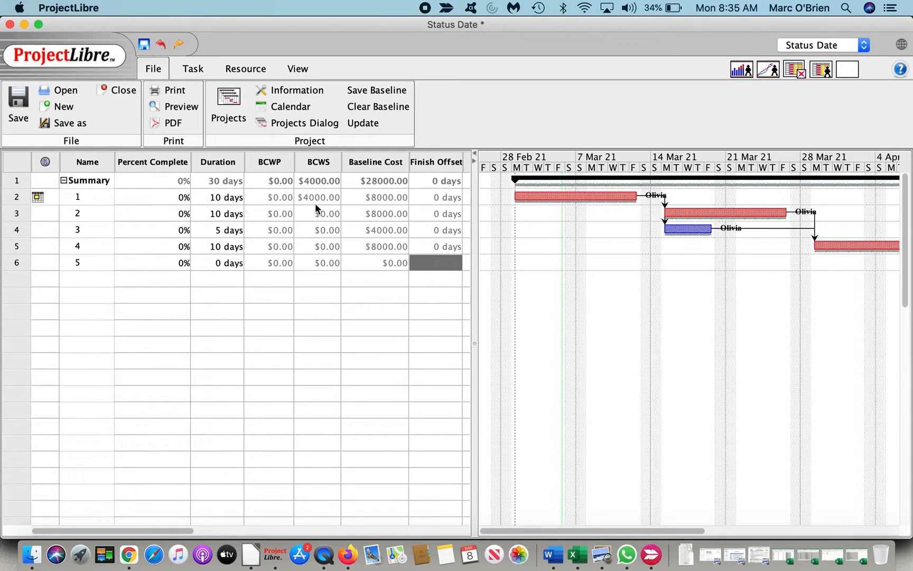
click(297, 90)
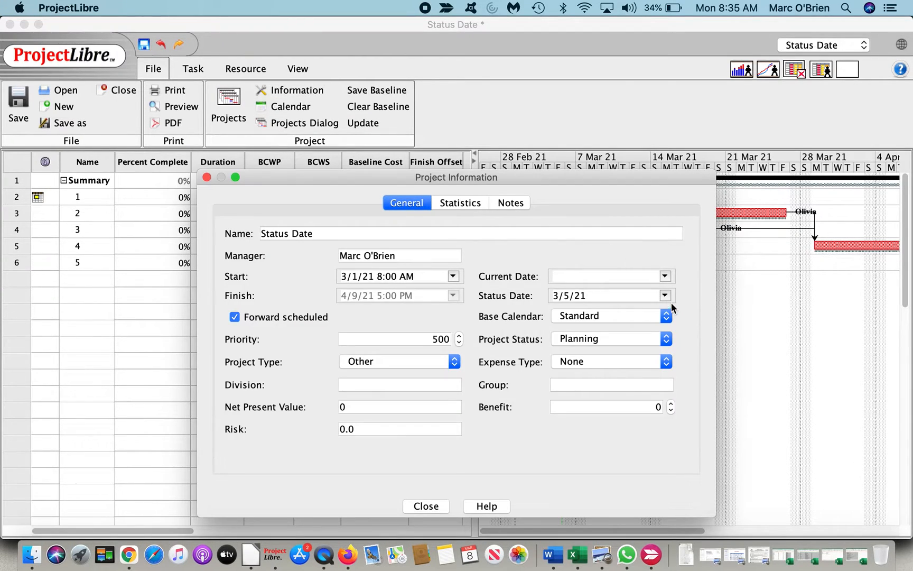
click(664, 295)
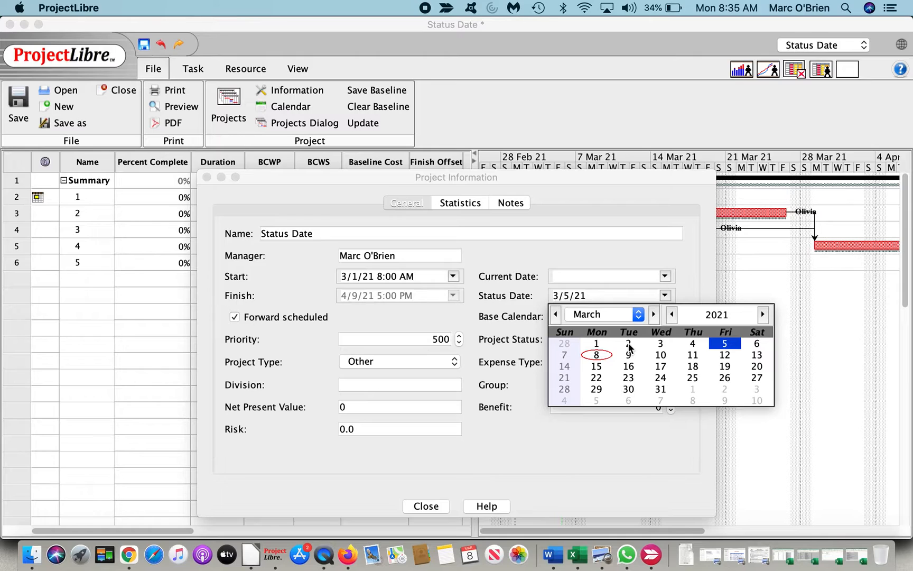
click(628, 343)
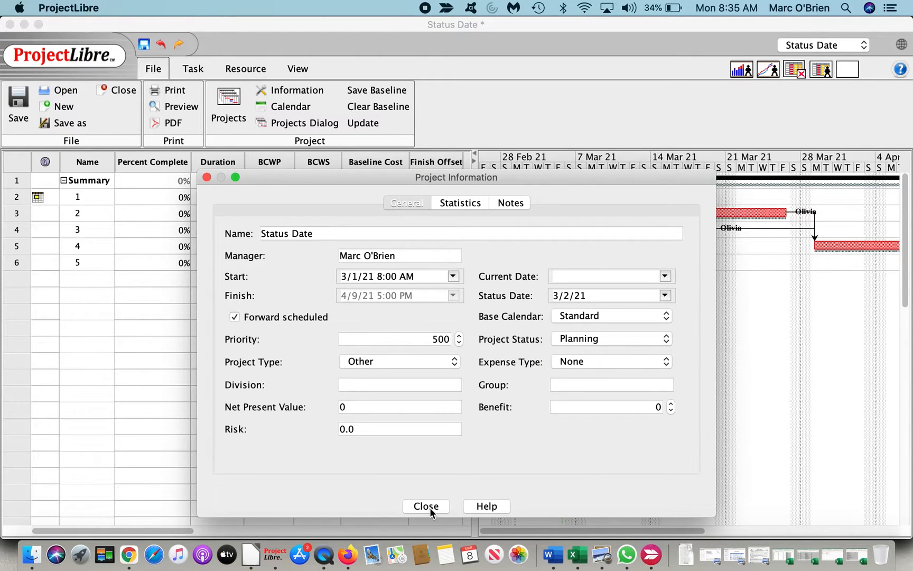
click(426, 506)
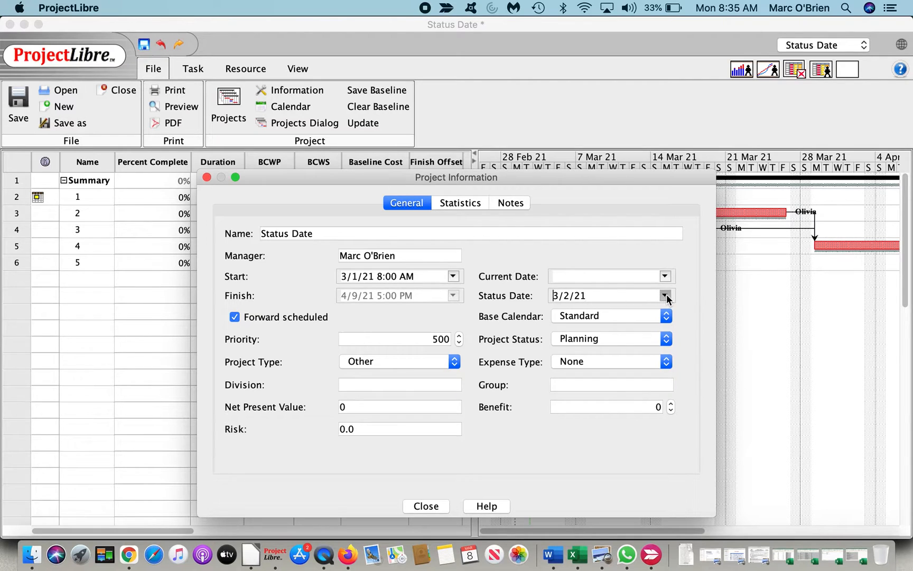
click(666, 295)
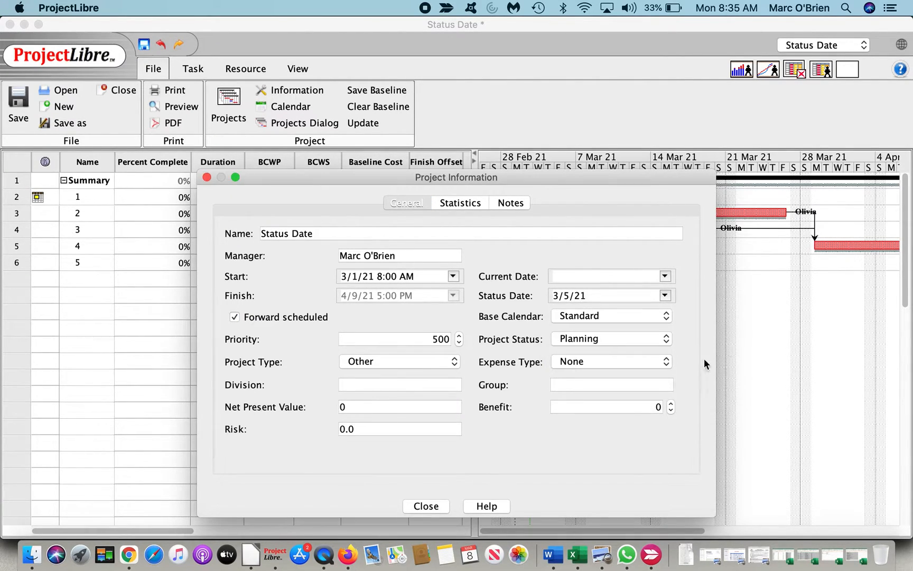
click(425, 506)
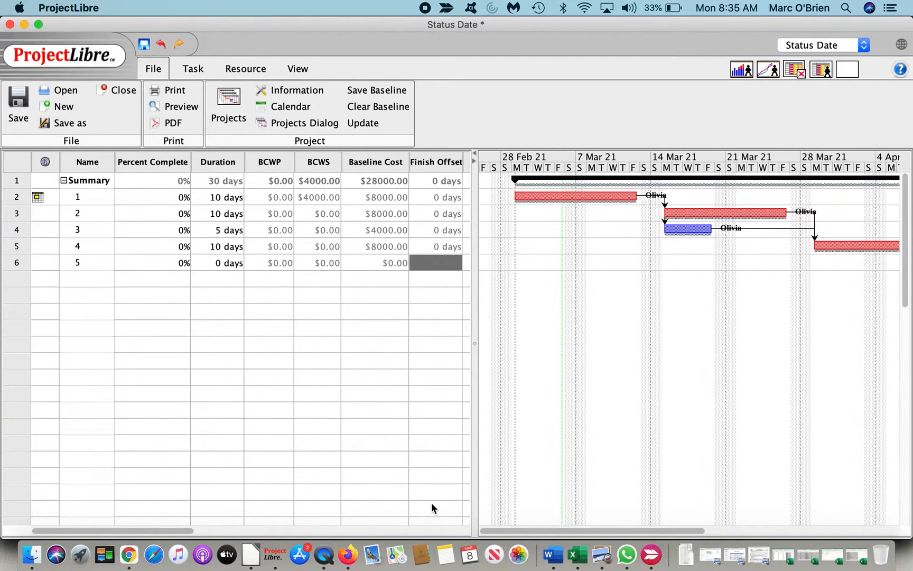
mouse_move(303, 239)
text(10)
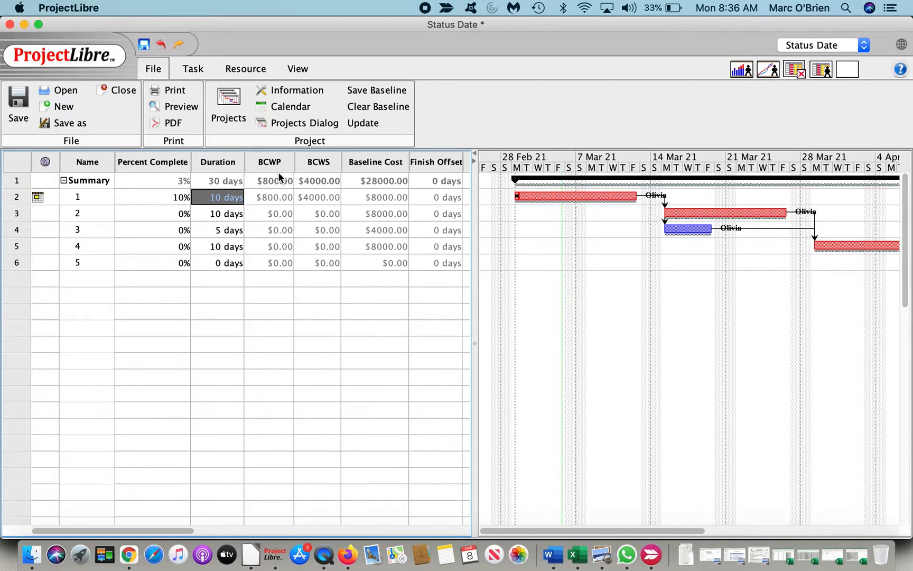
mouse_move(314, 207)
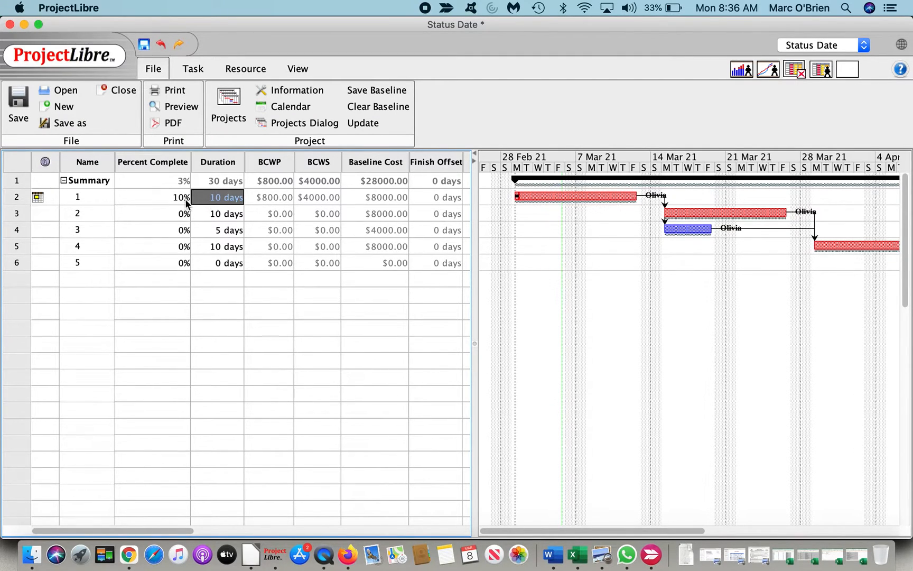
mouse_move(266, 206)
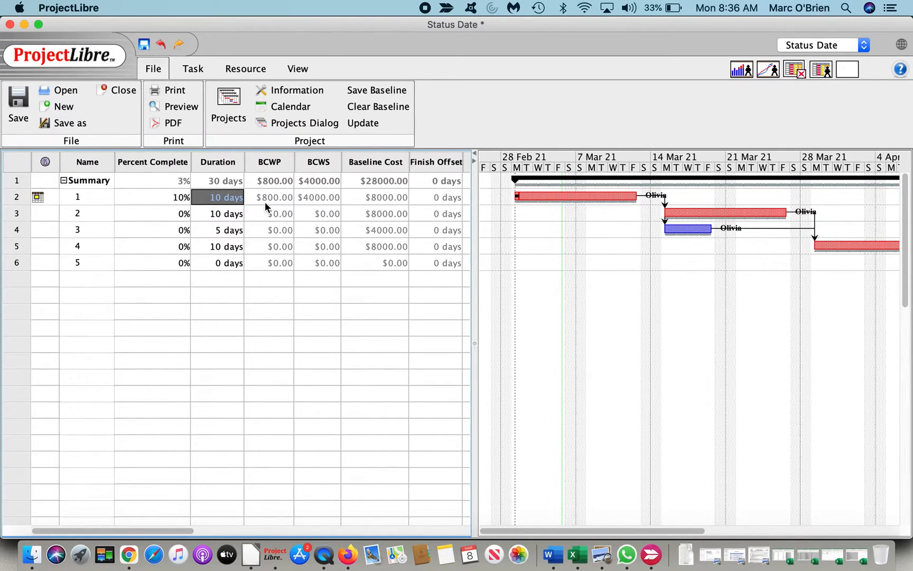
mouse_move(279, 234)
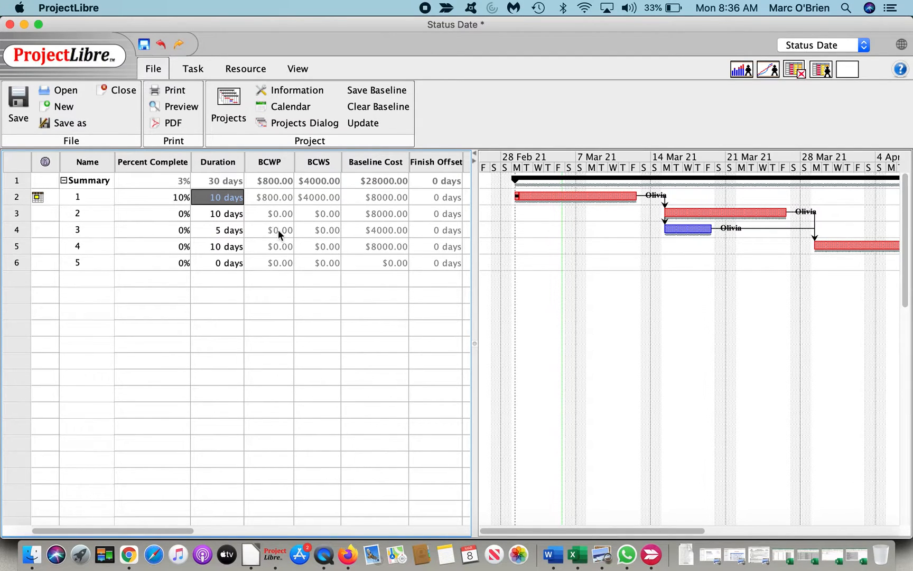
mouse_move(433, 20)
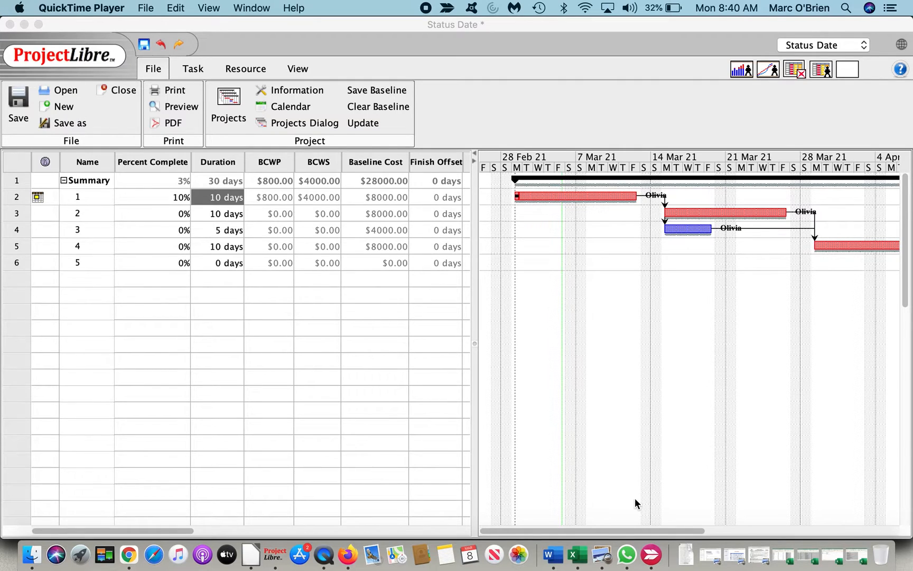
mouse_move(296, 90)
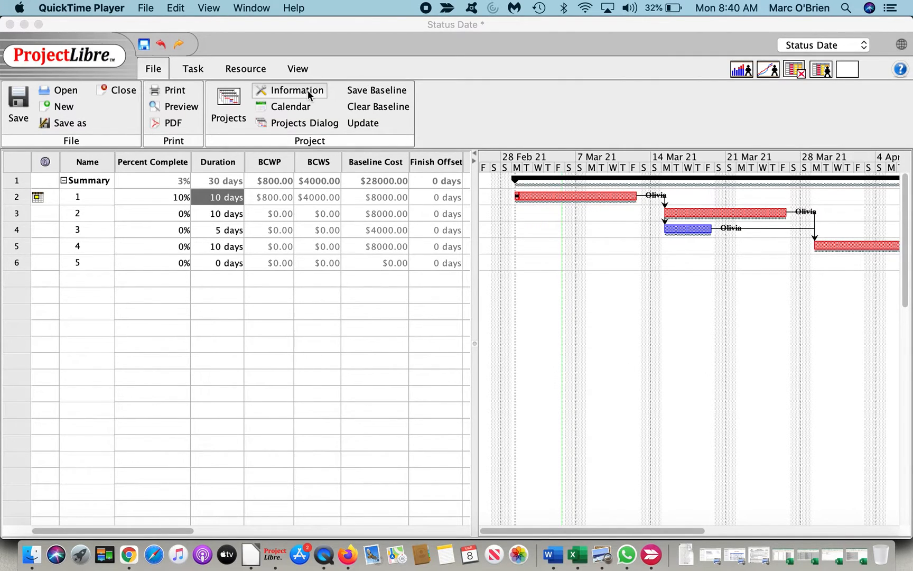
Enter 3/10/21 as the project status date in Project Information
click(297, 90)
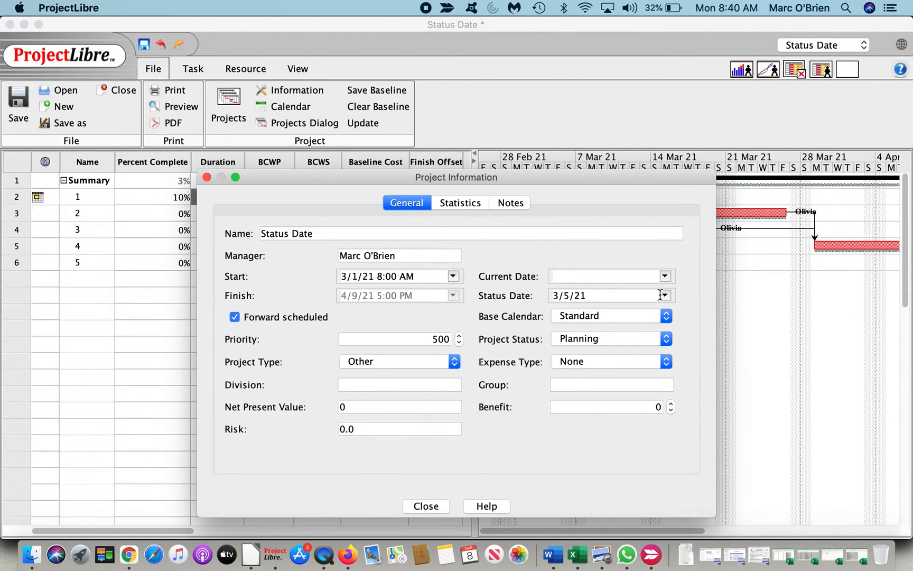
text(3/10/21)
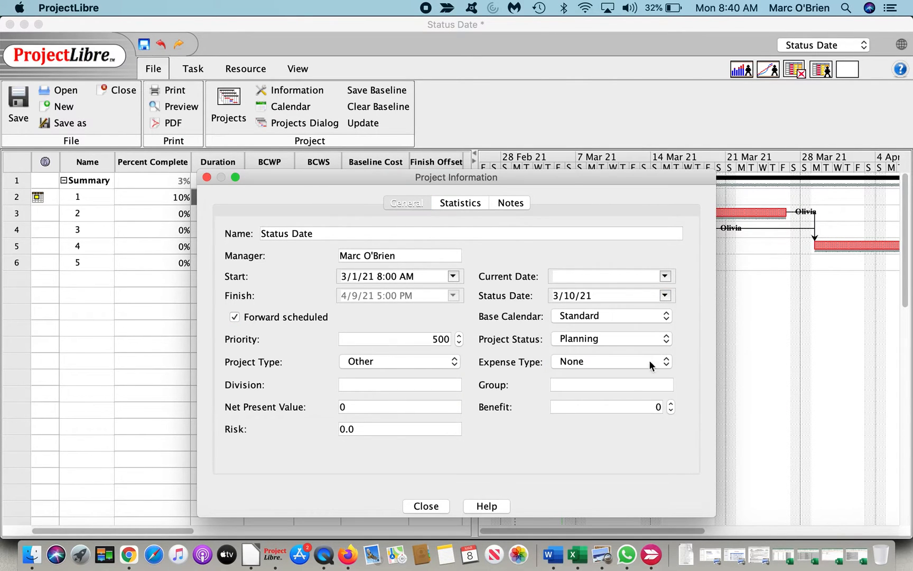
click(424, 506)
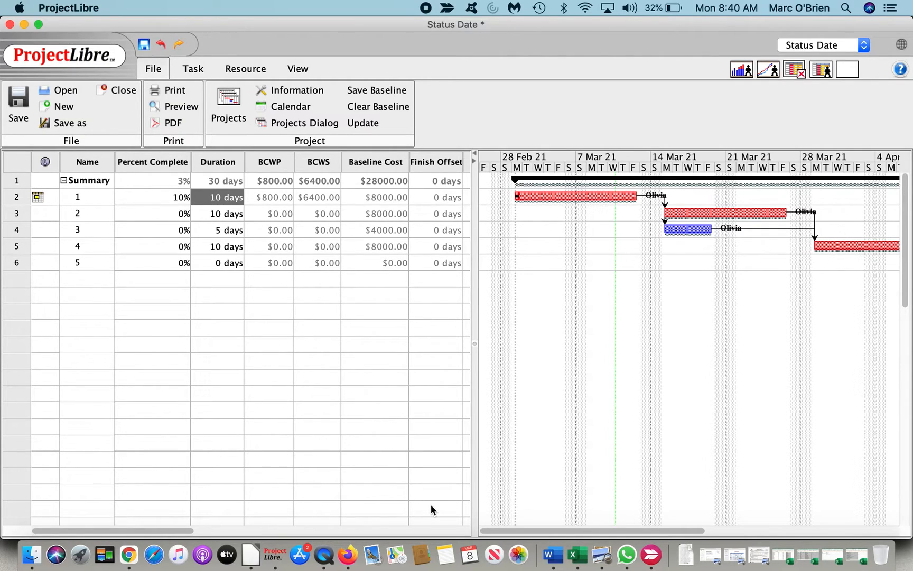
mouse_move(381, 138)
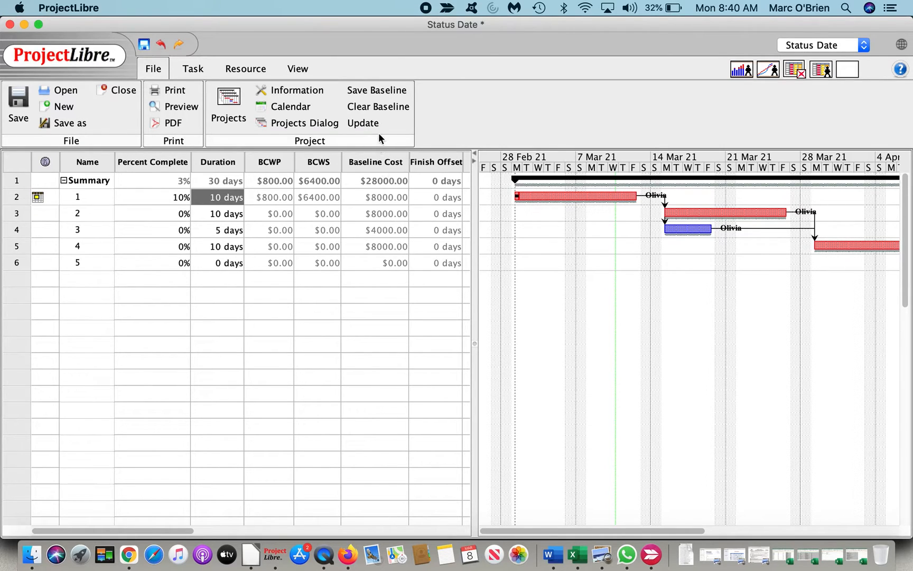
click(363, 123)
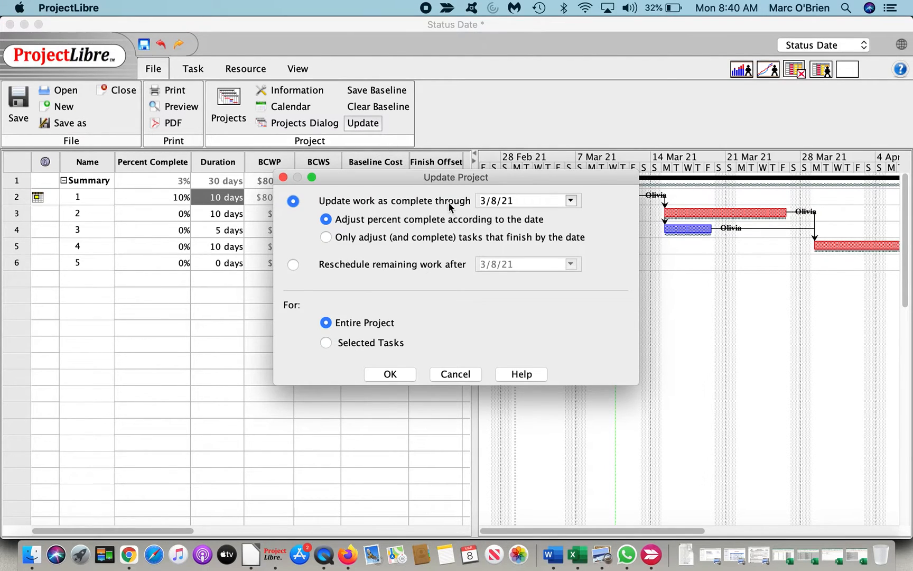
click(570, 200)
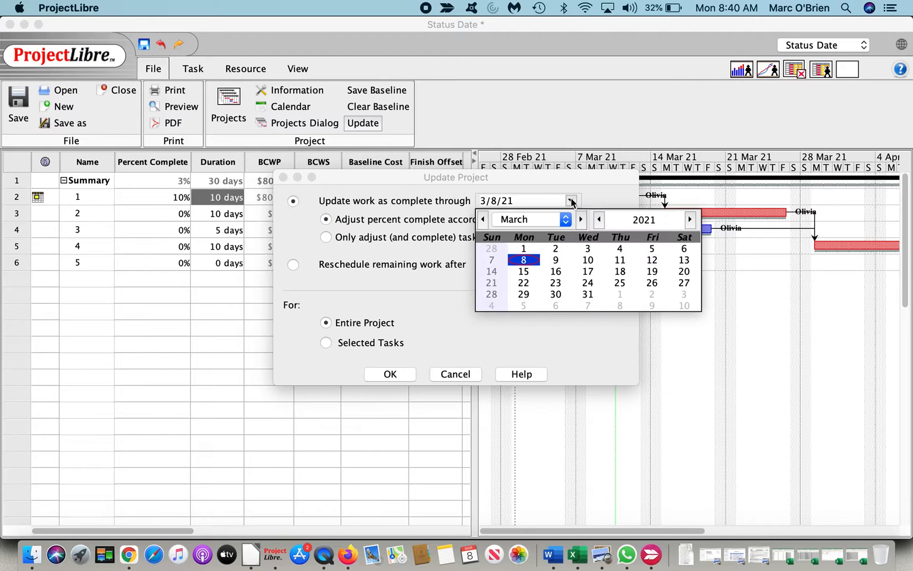
mouse_move(593, 264)
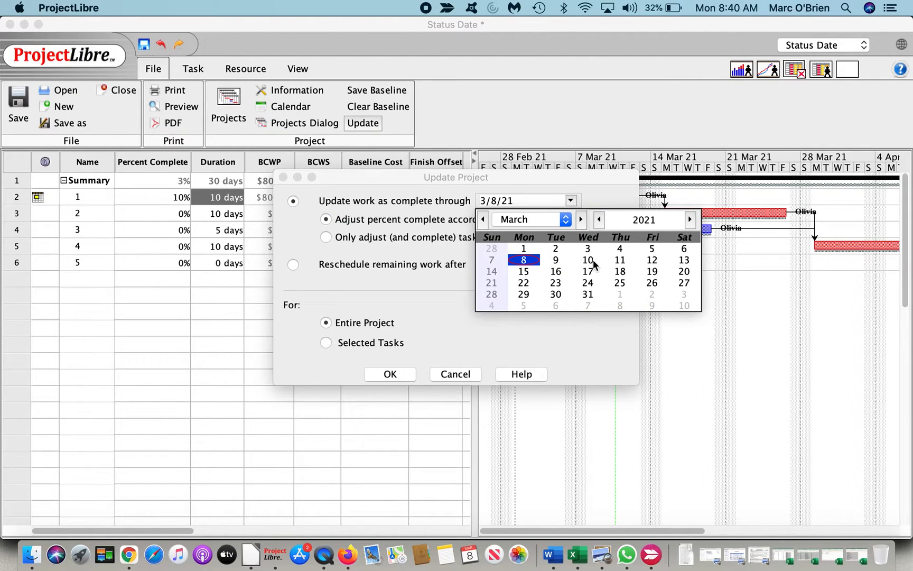
click(587, 260)
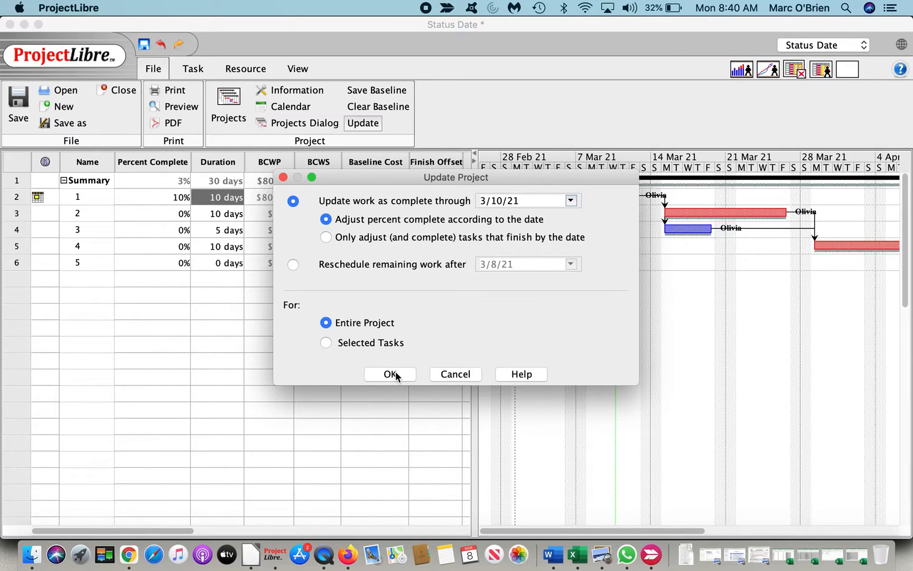
click(389, 373)
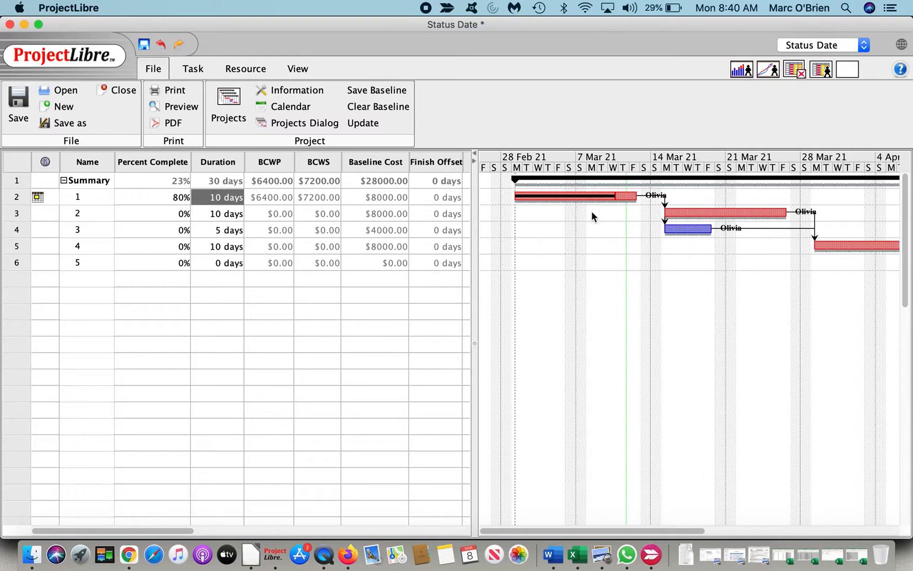
mouse_move(591, 336)
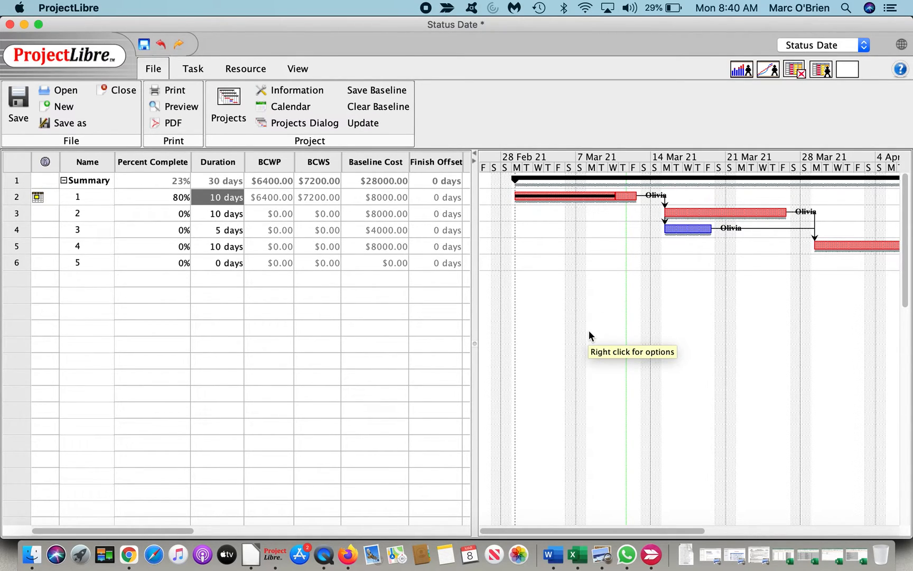
mouse_move(505, 225)
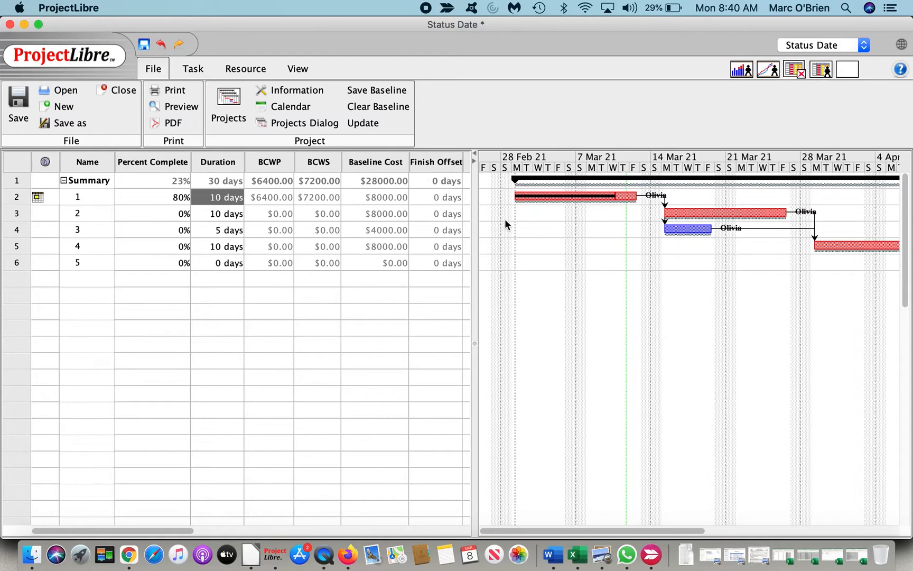
click(361, 123)
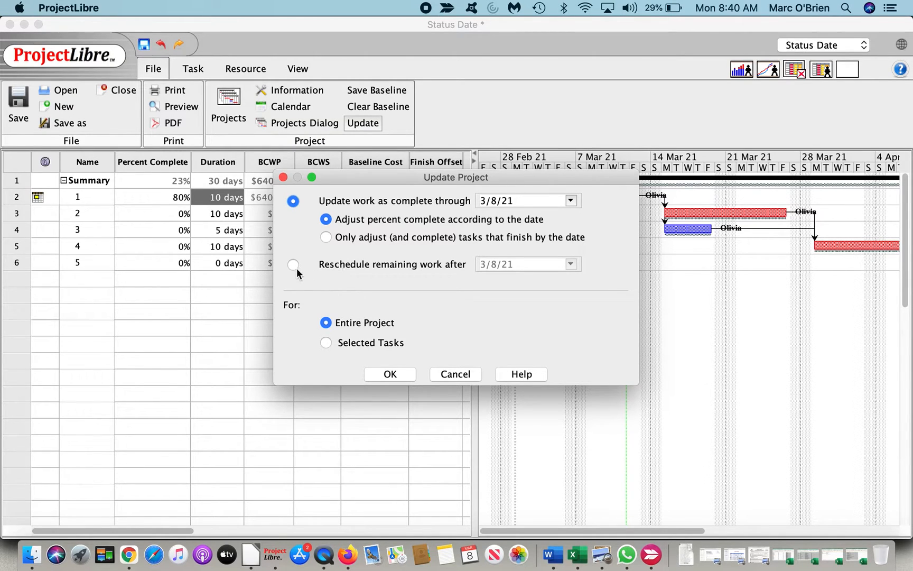
Reschedule remaining work after 3/25/21 for the entire project
click(292, 264)
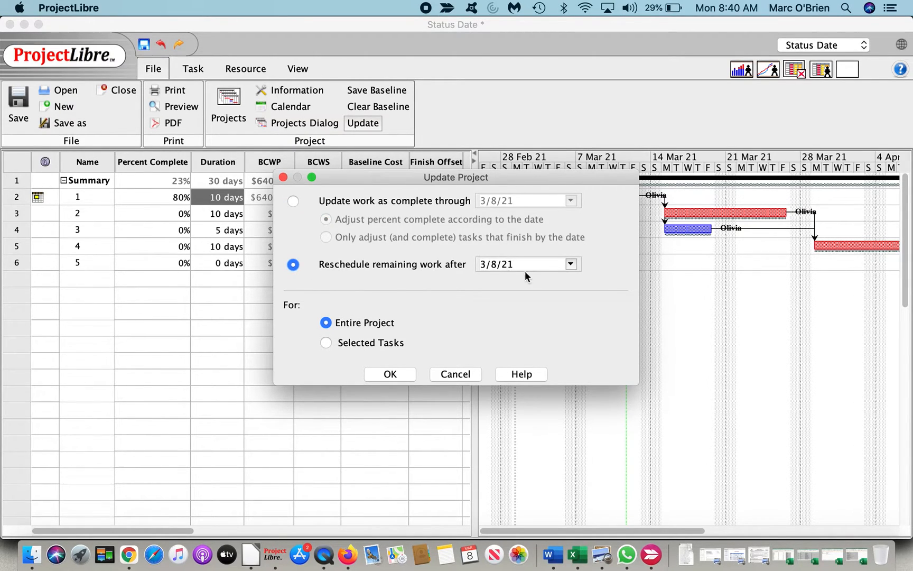
click(570, 264)
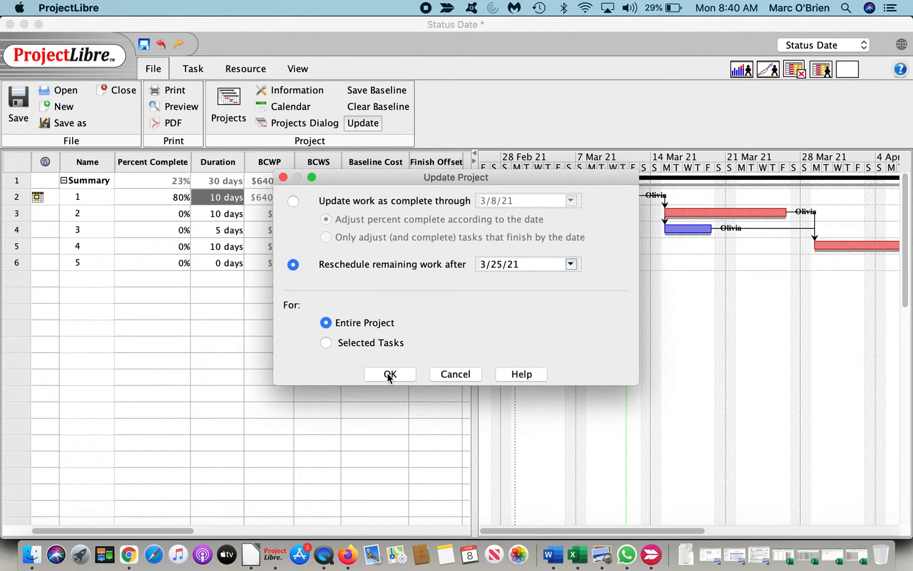
click(389, 374)
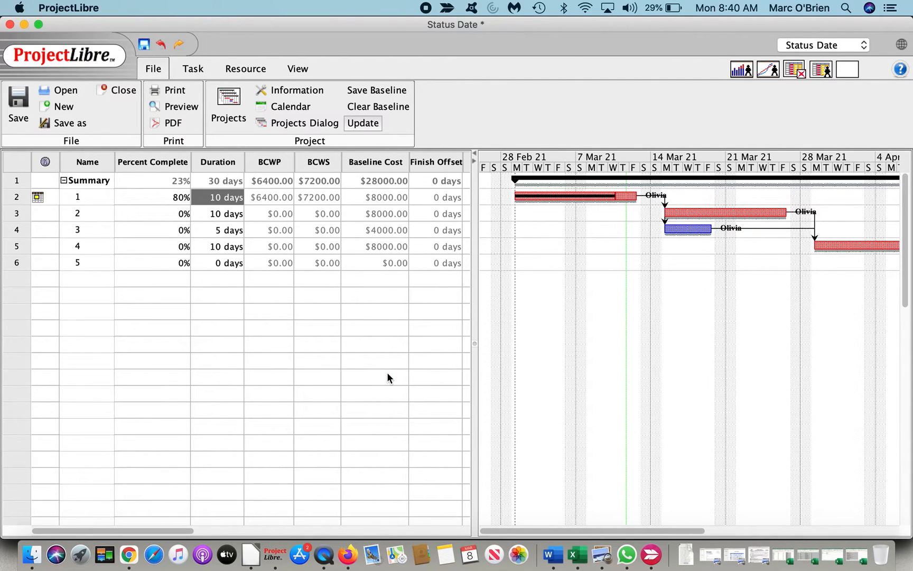
click(362, 123)
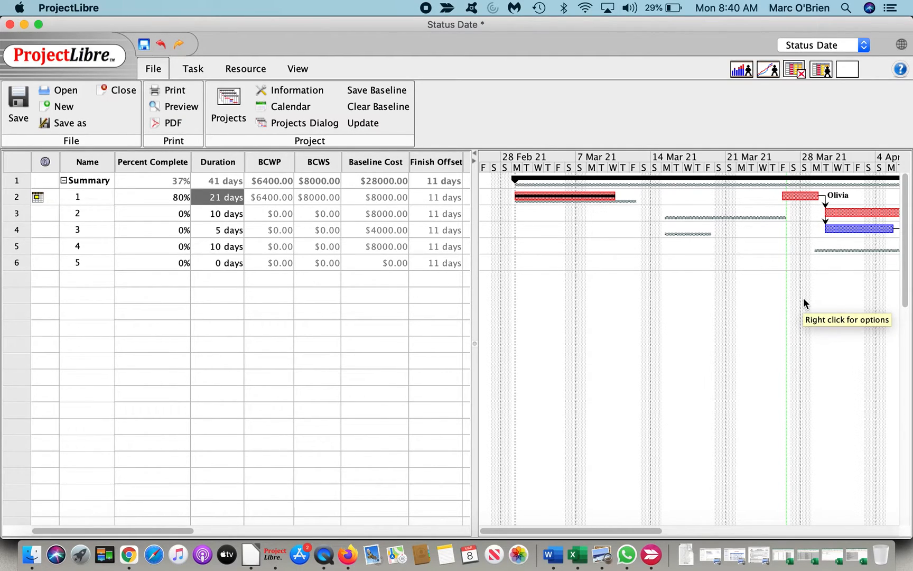
mouse_move(427, 10)
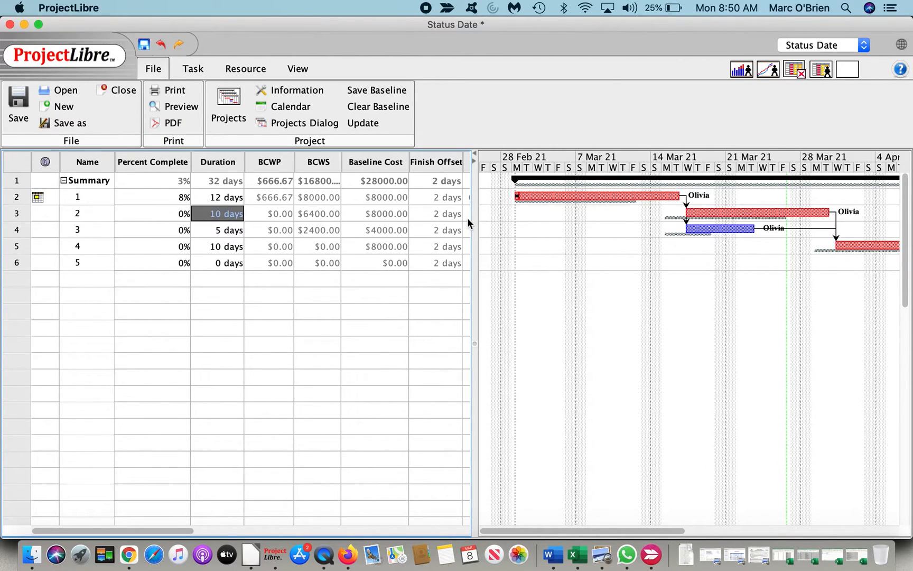
mouse_move(454, 208)
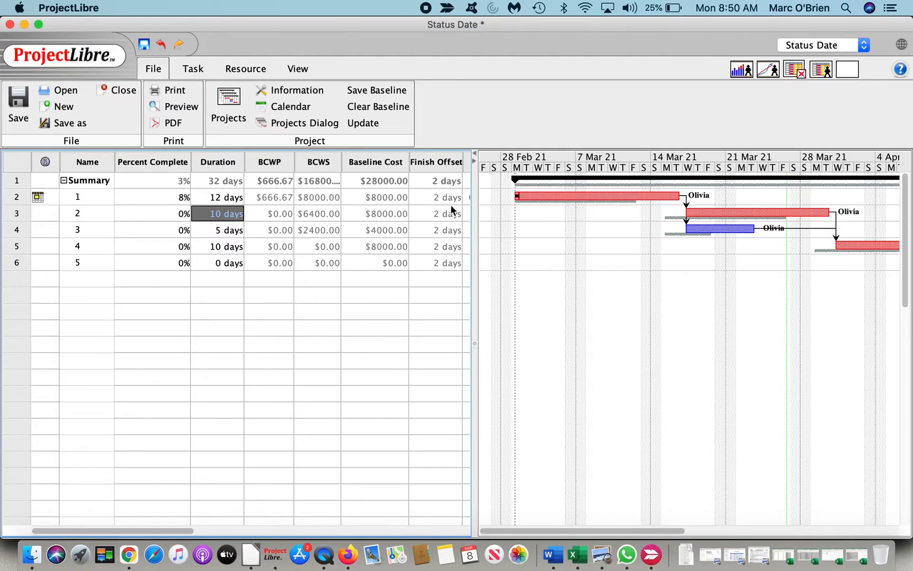
mouse_move(441, 190)
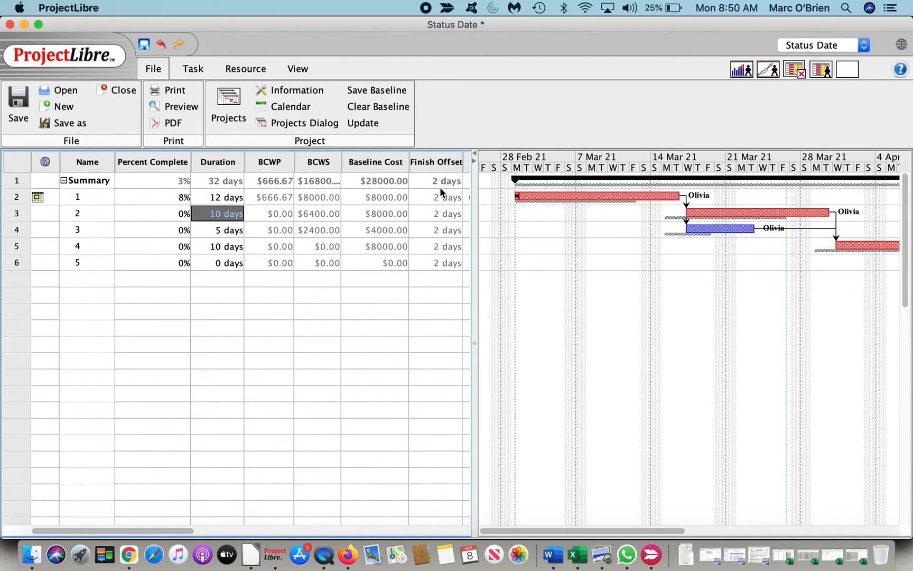
mouse_move(352, 262)
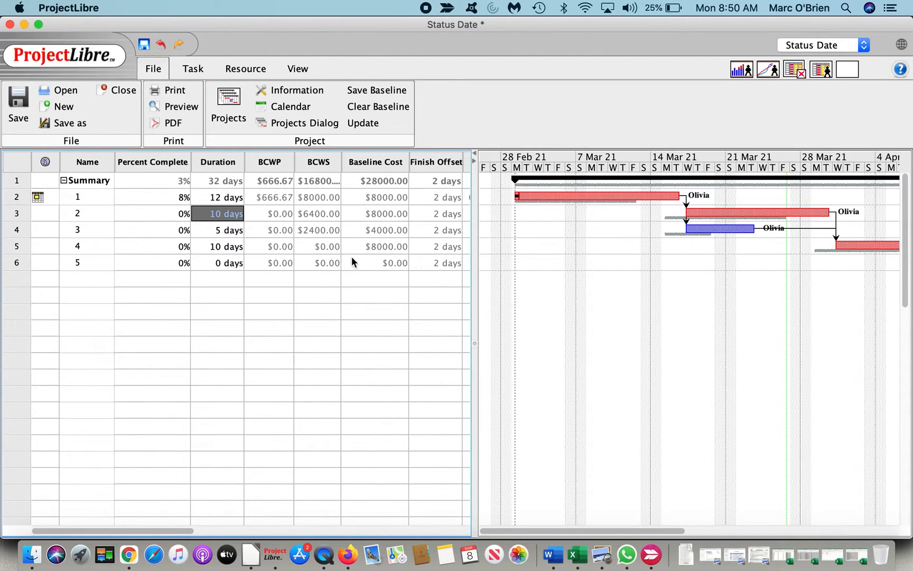
mouse_move(285, 249)
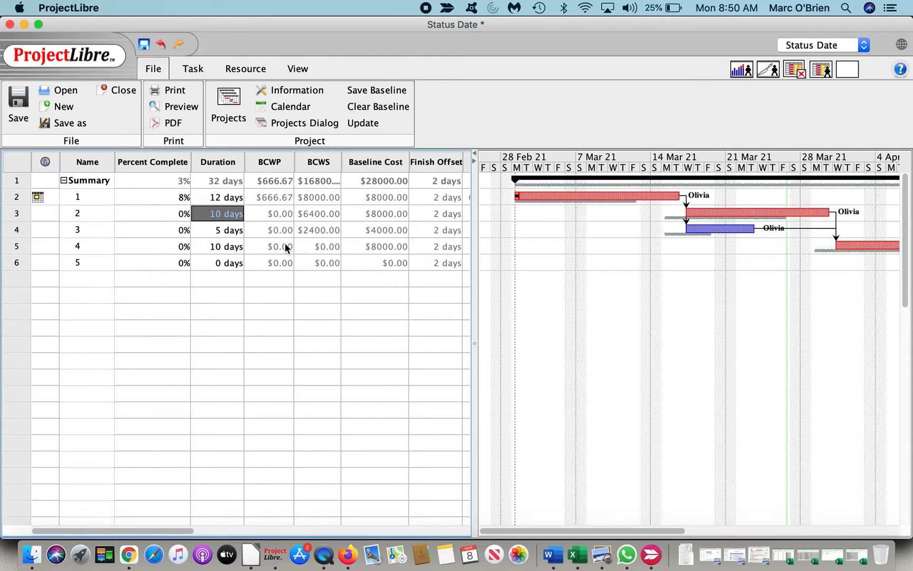
Change task 3's duration to 7 days in Task Information
click(227, 230)
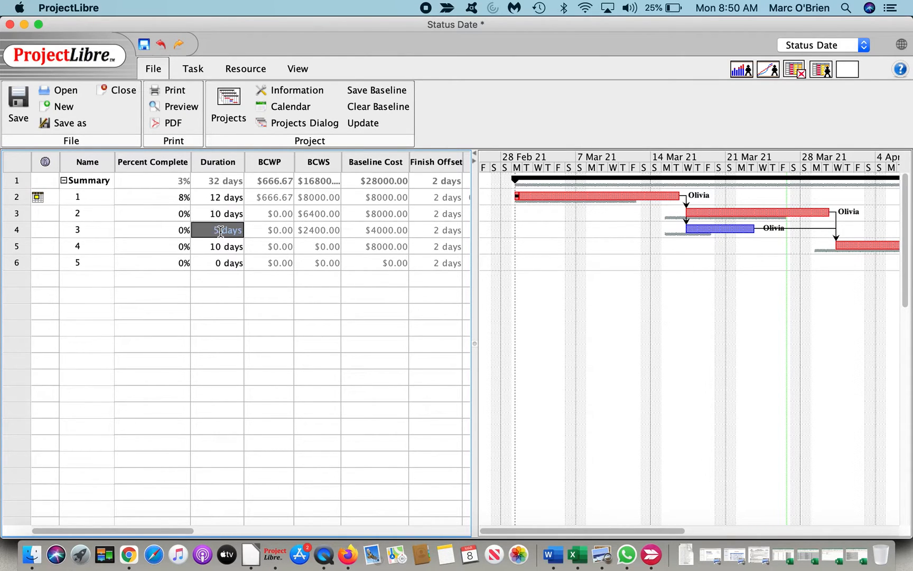
double_click(225, 230)
text(7 days)
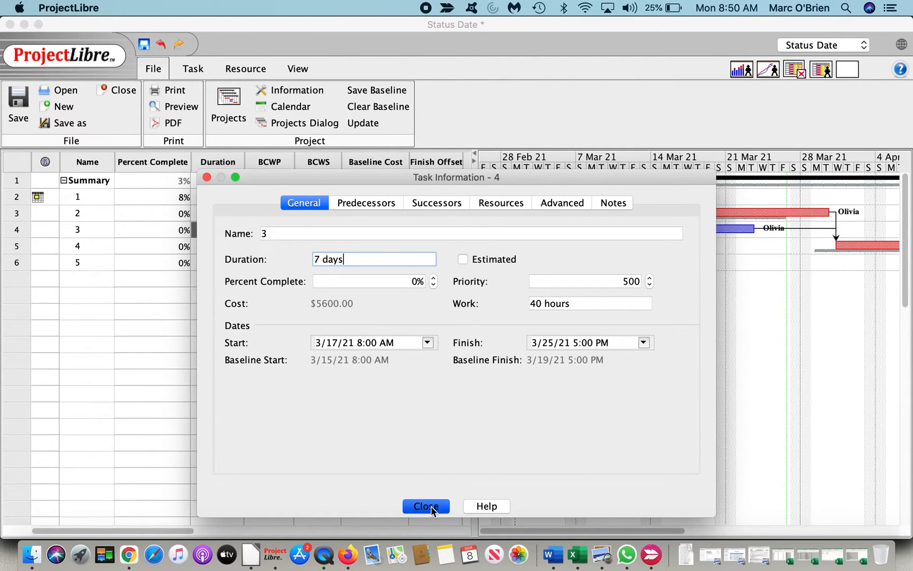
click(426, 506)
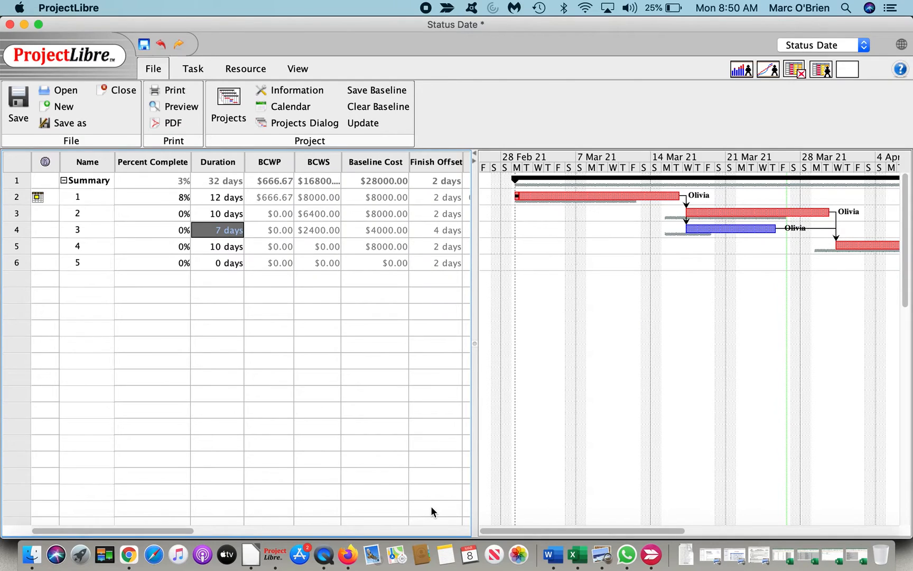
mouse_move(443, 239)
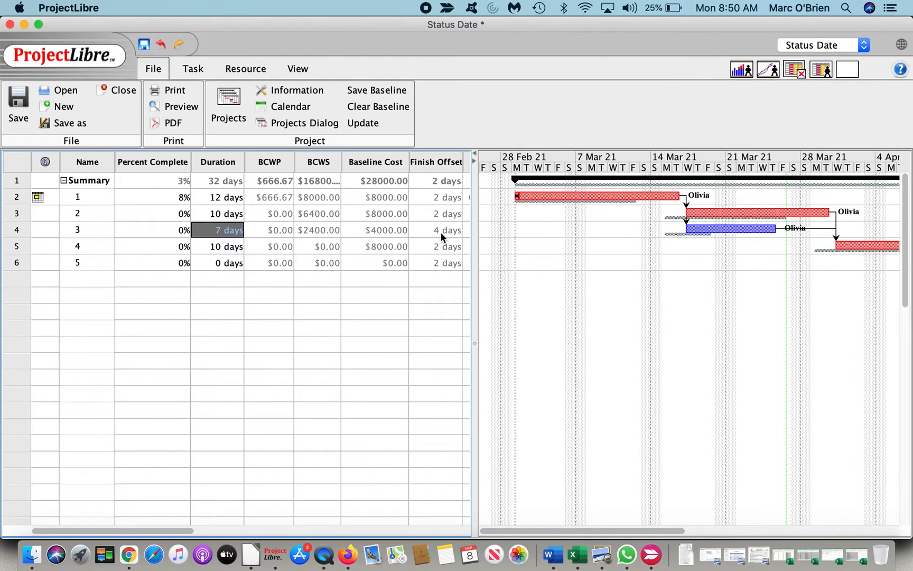
mouse_move(443, 241)
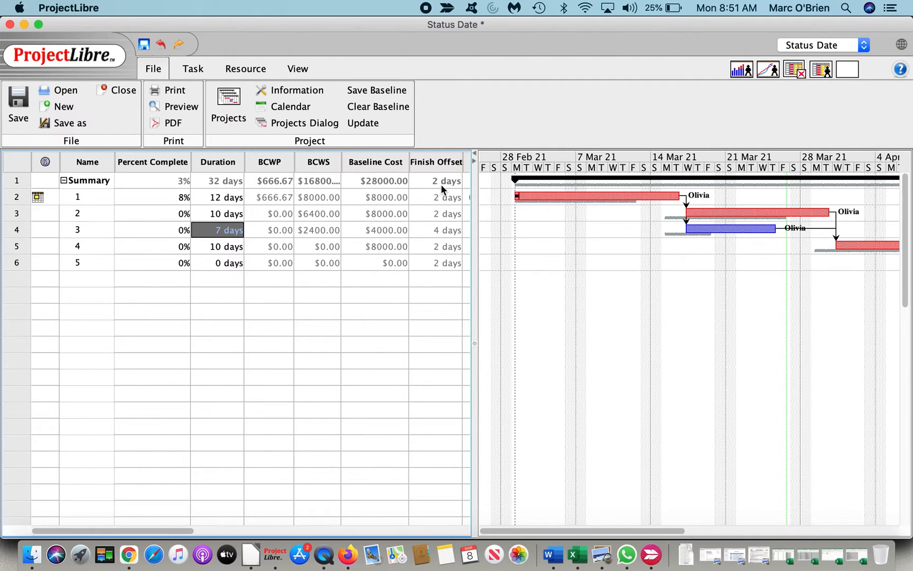
mouse_move(333, 110)
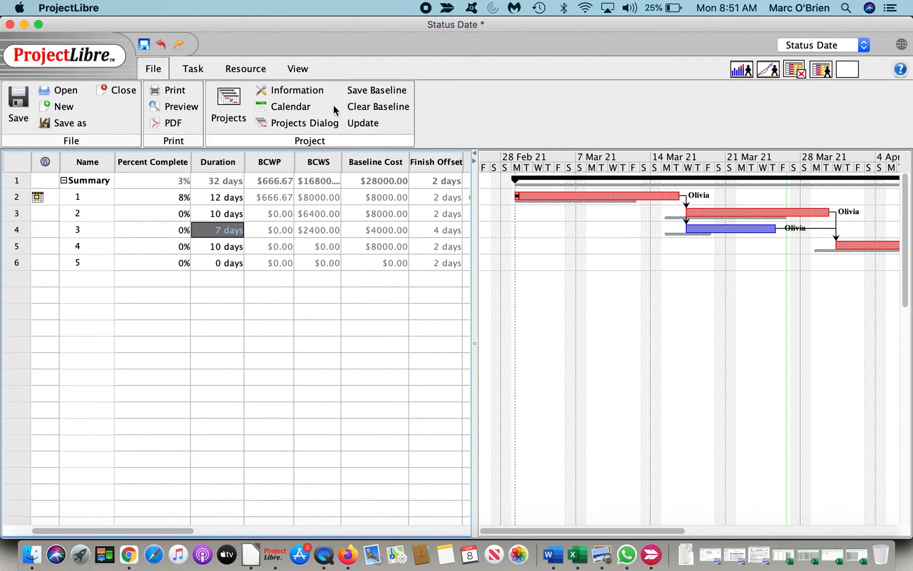
Review project statistics: 4/13/21 finish versus 4/9/21 baseline, 32 versus 30 days
click(297, 90)
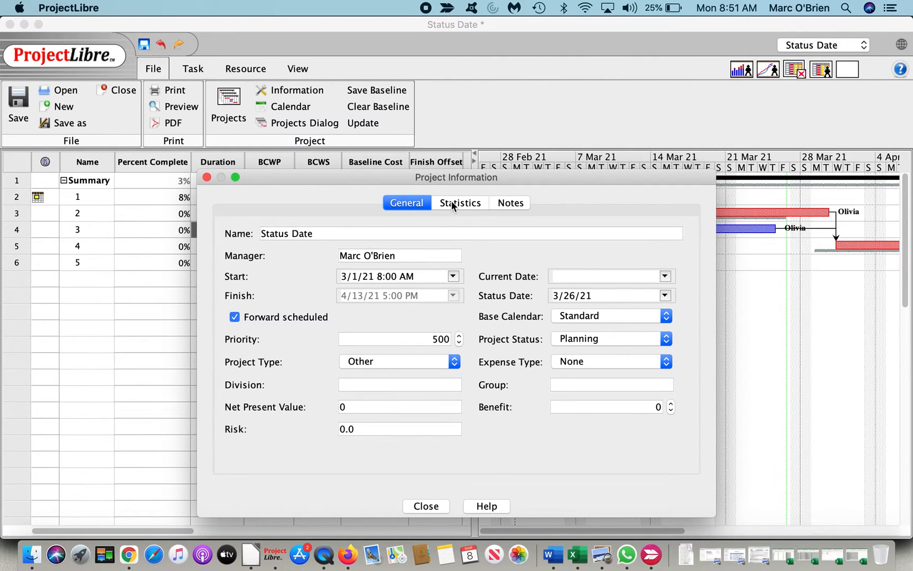
mouse_move(477, 388)
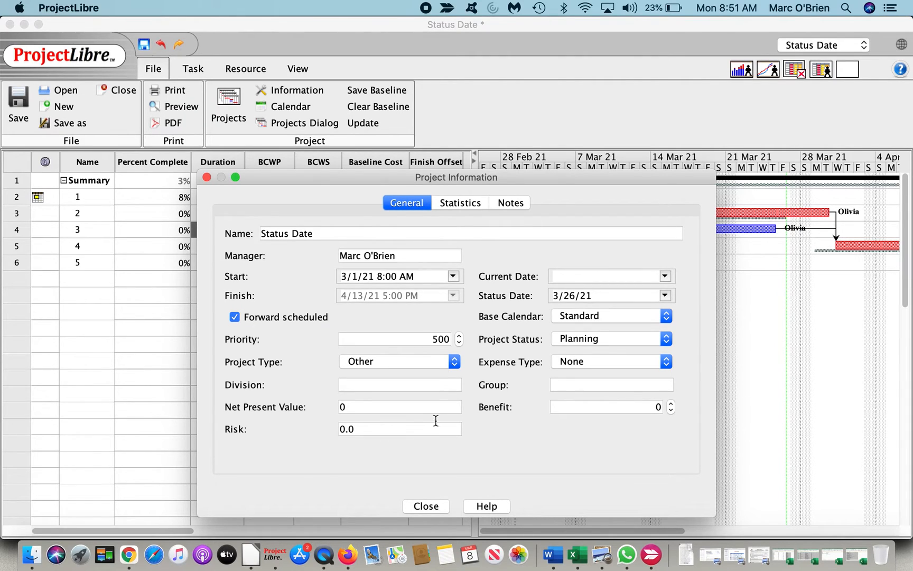
click(460, 202)
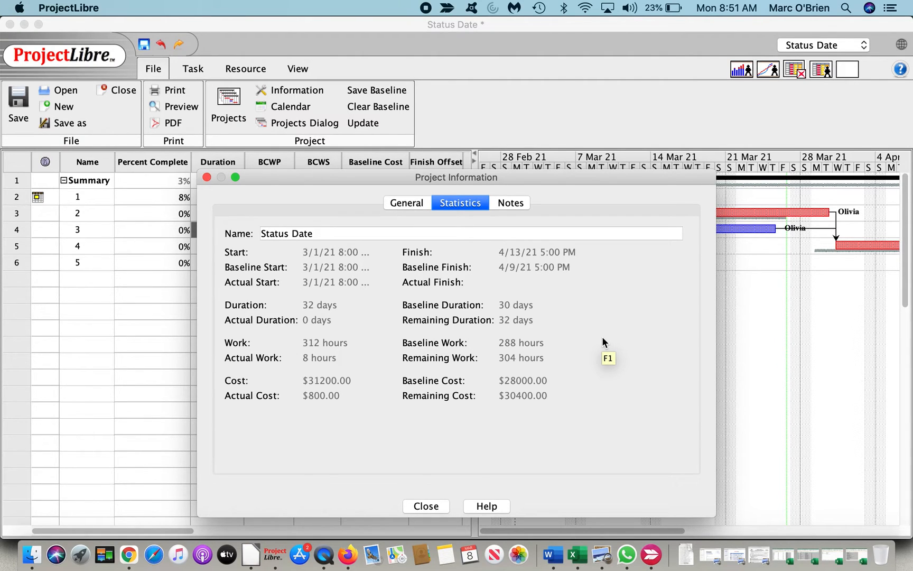
click(424, 505)
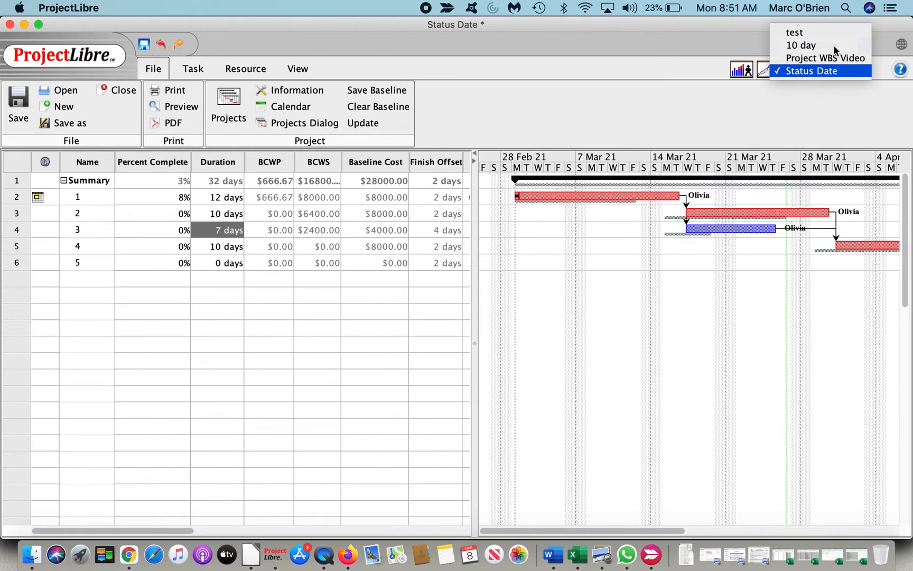
Switch to the Project WBS Video project to view its earned-value cost chart
click(824, 57)
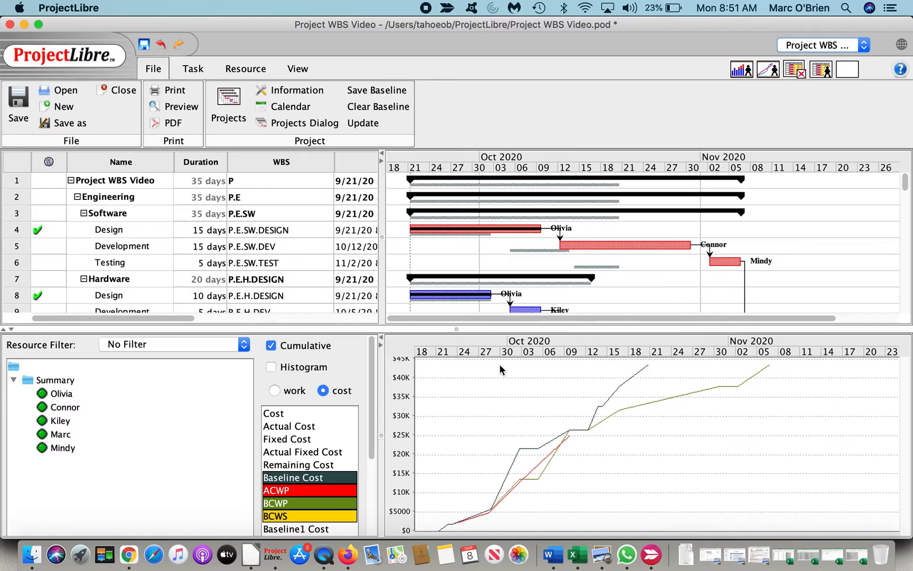
mouse_move(462, 503)
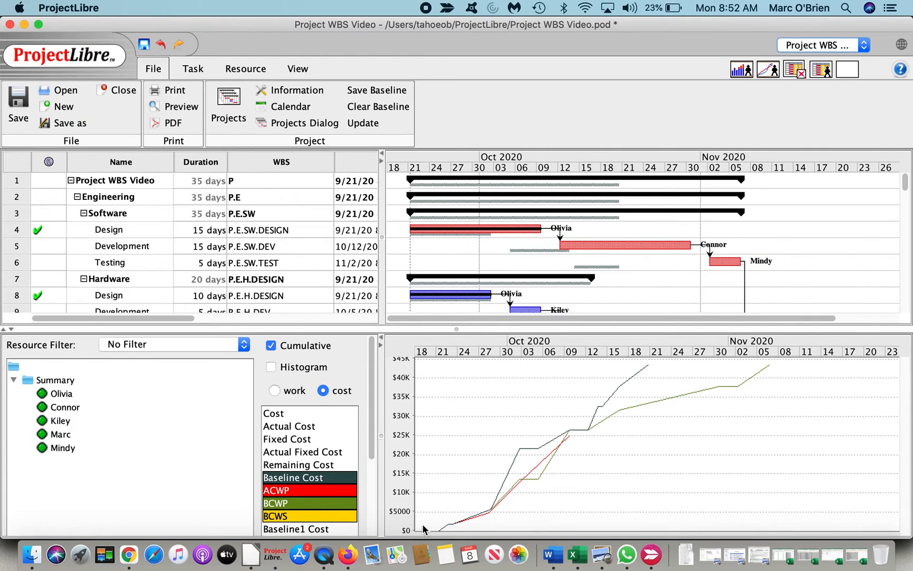
mouse_move(754, 390)
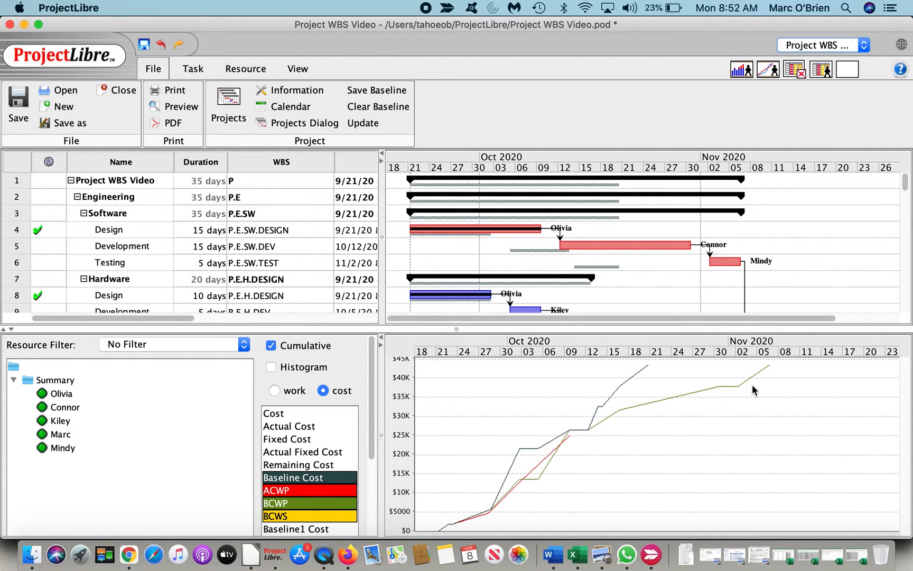